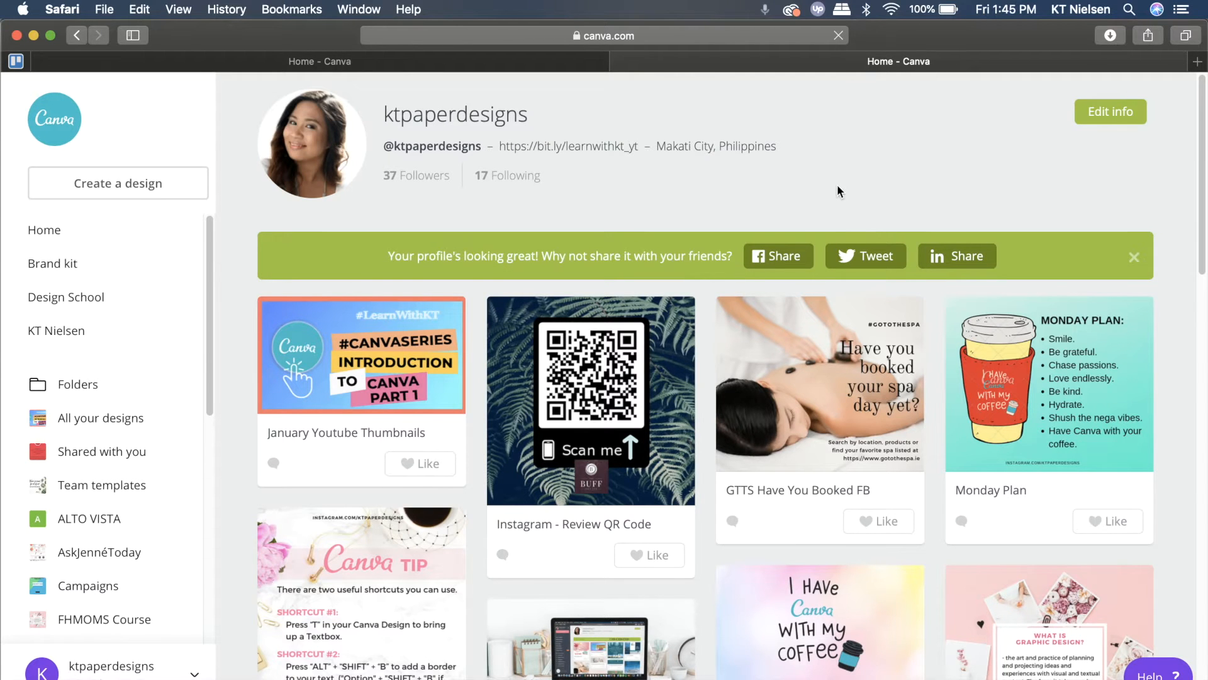
{"action": "mouse_move", "coordinate": [760, 495]}
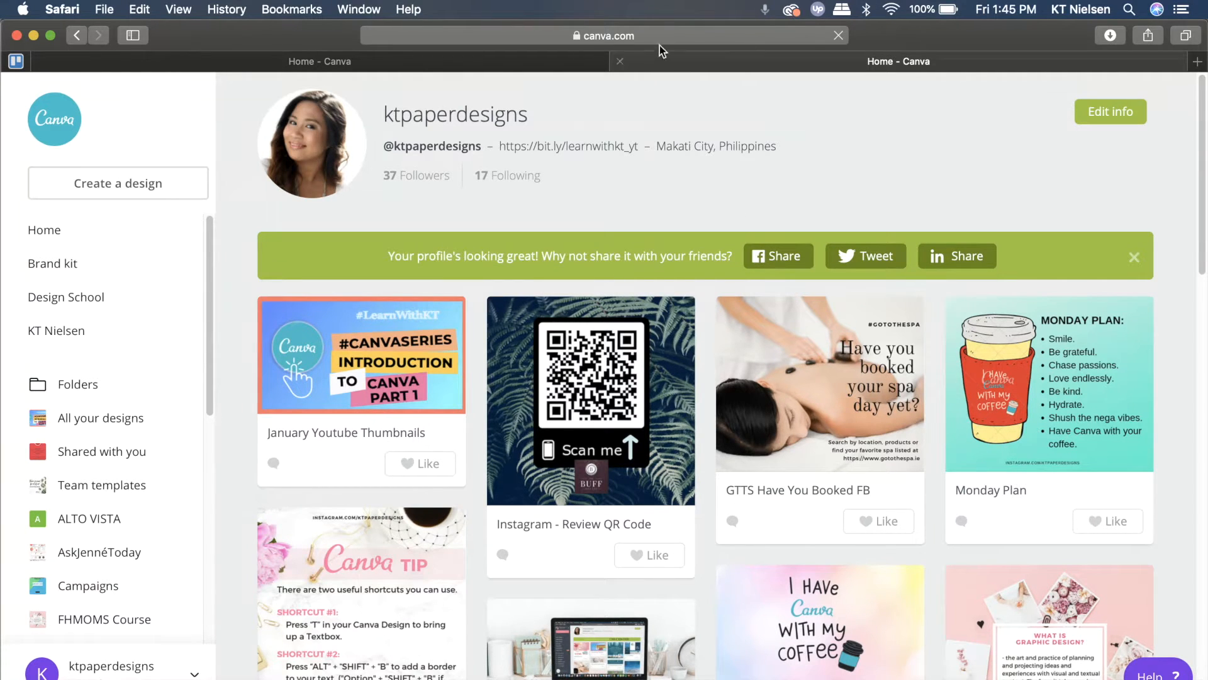
- Return to Canva Home and scroll Your designs to open 'Instagram - Review QR Code'
{"action": "left_click", "coordinate": [605, 35]}
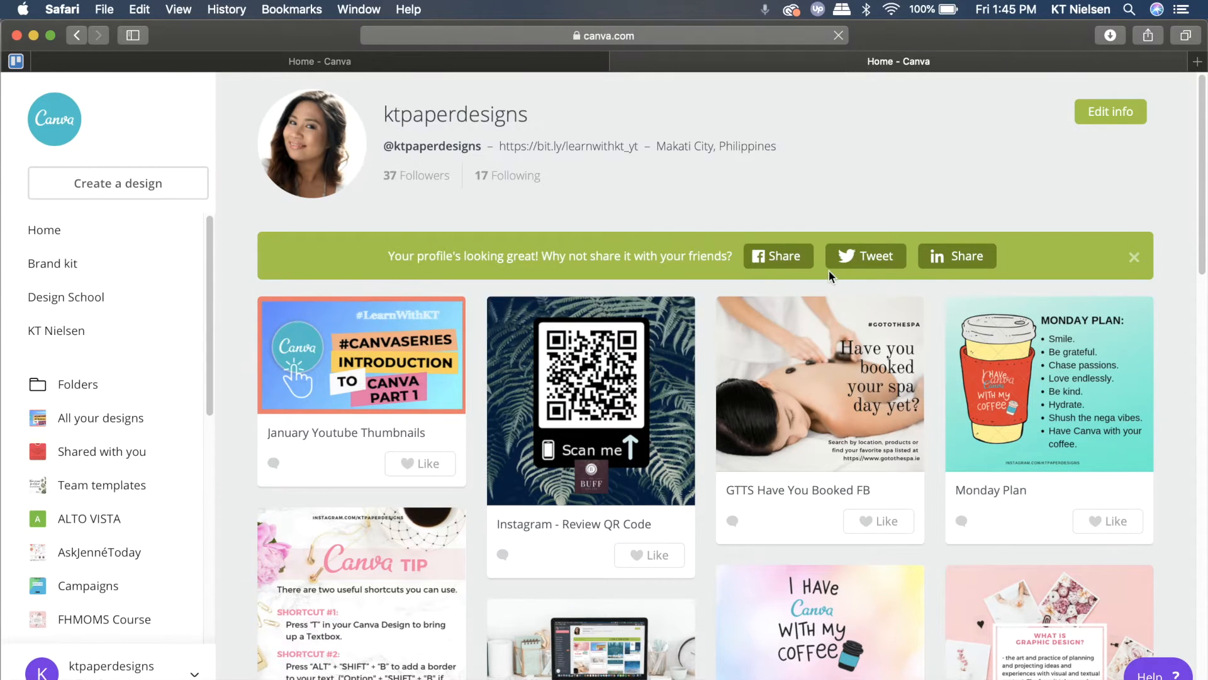
{"action": "mouse_move", "coordinate": [798, 471]}
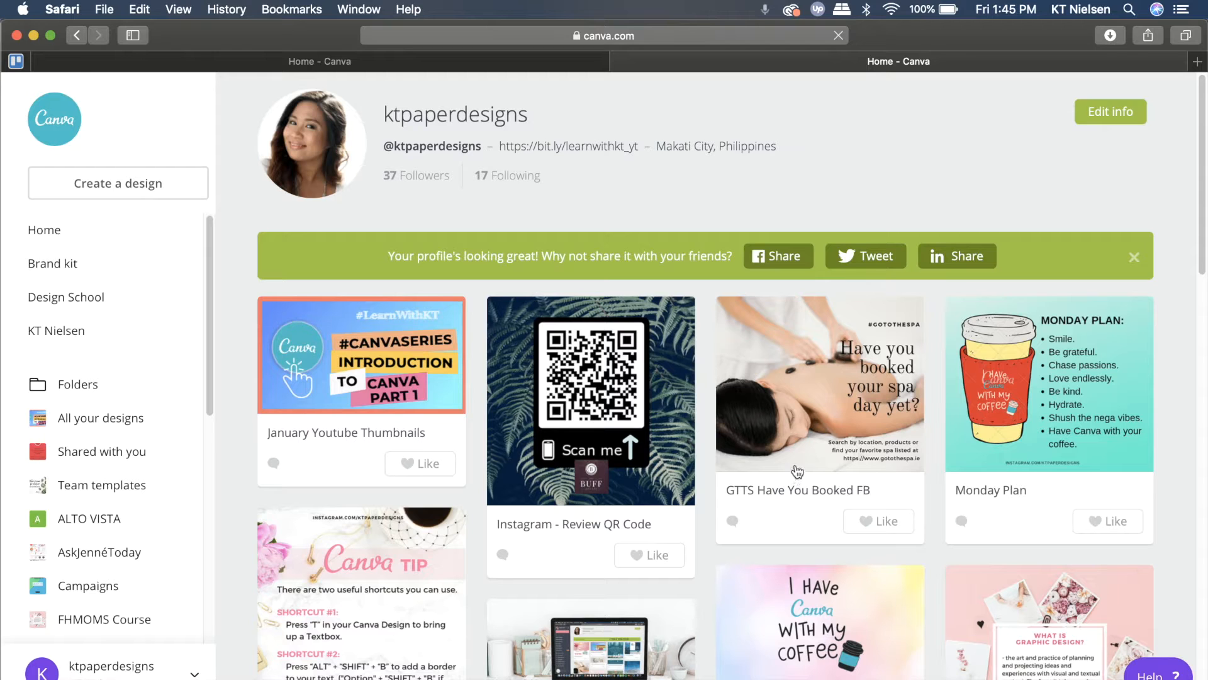
{"action": "scroll", "scroll_direction": "down", "scroll_amount": 3}
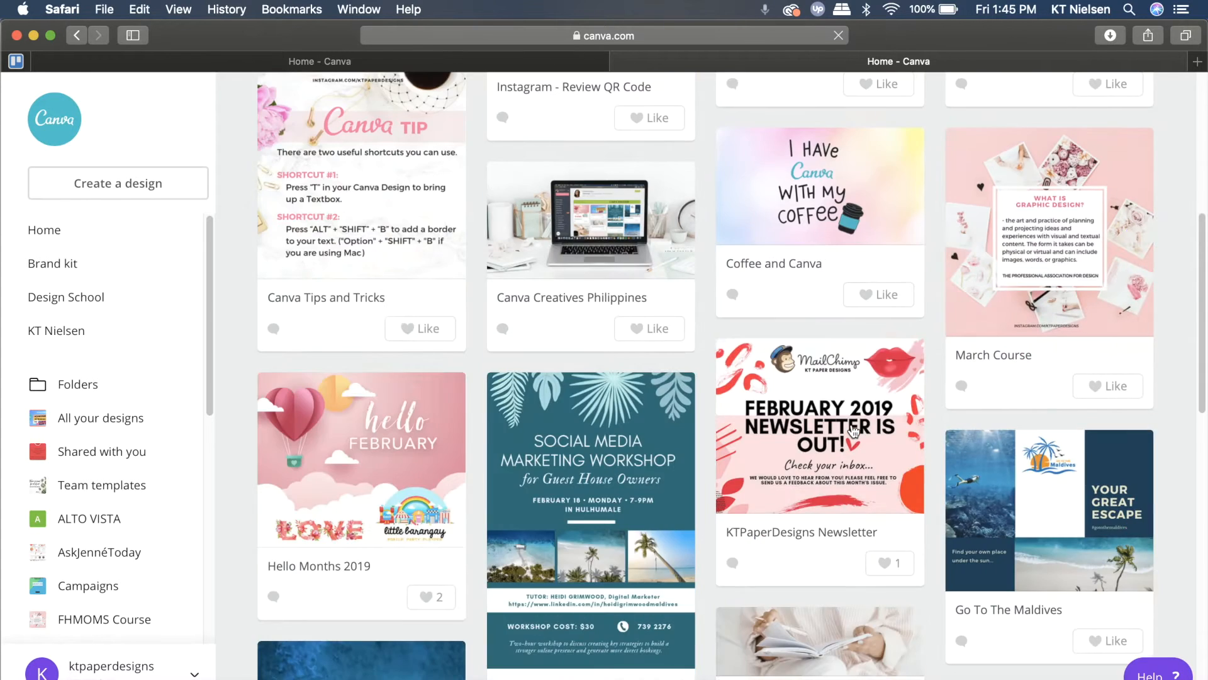
{"action": "scroll", "scroll_direction": "down", "scroll_amount": 3}
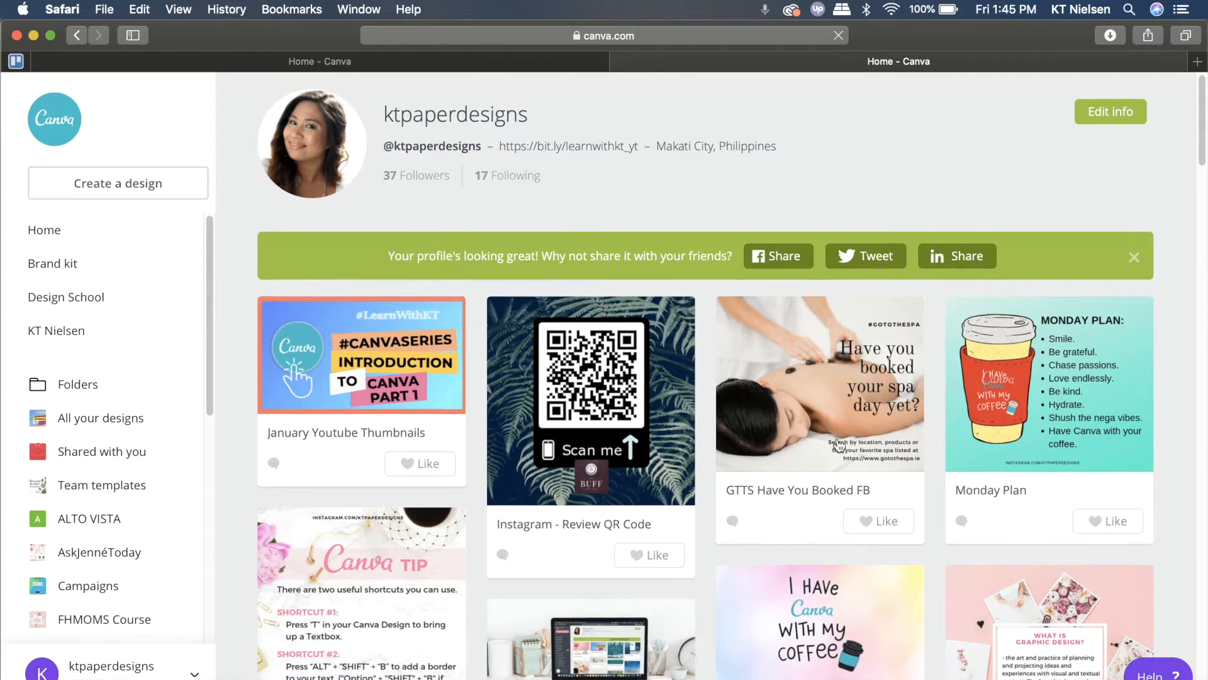
{"action": "mouse_move", "coordinate": [1197, 478]}
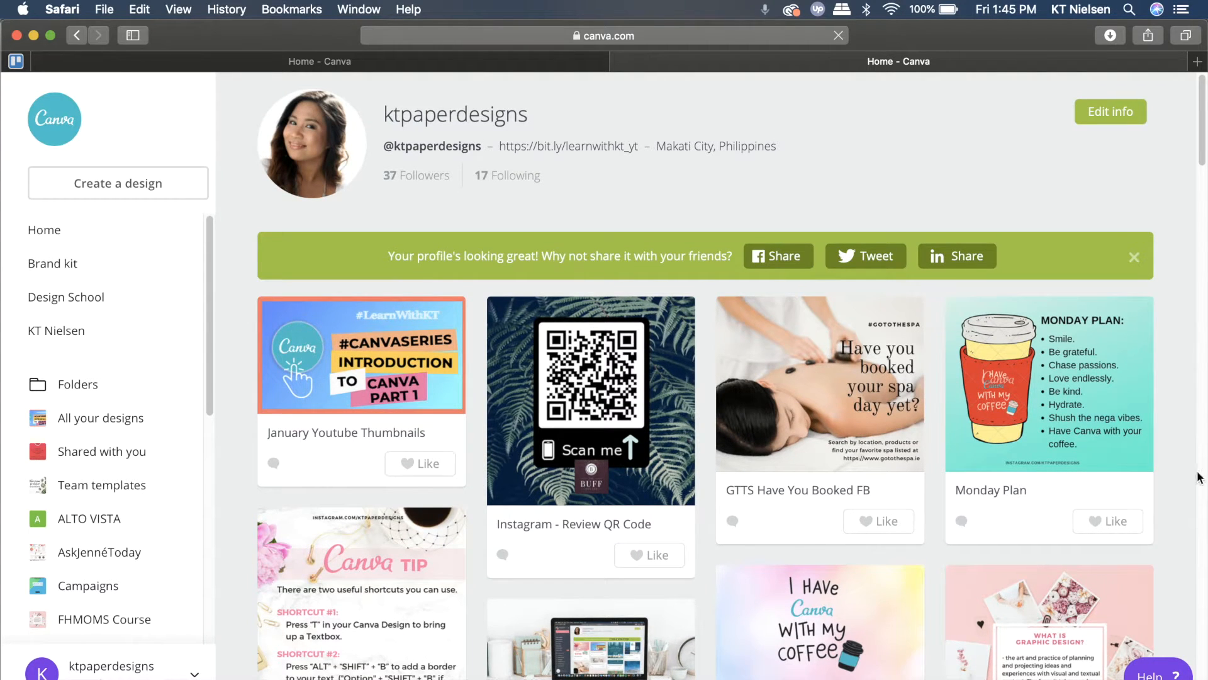
{"action": "mouse_move", "coordinate": [1144, 433]}
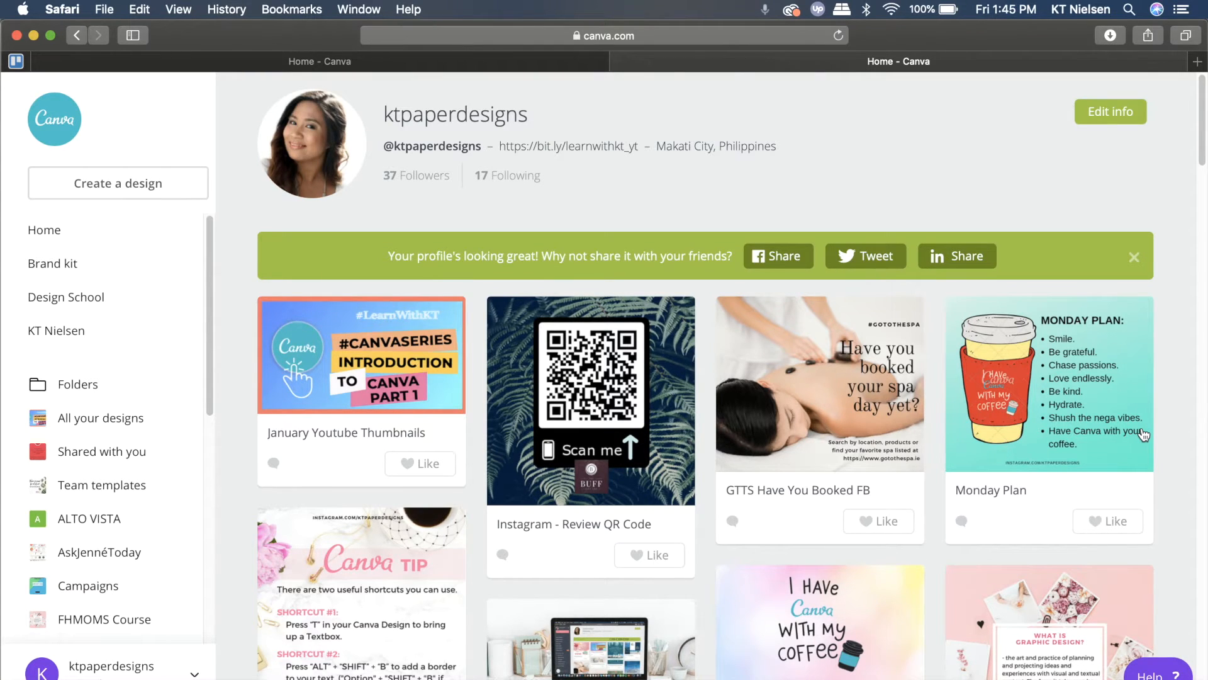
{"action": "mouse_move", "coordinate": [625, 521]}
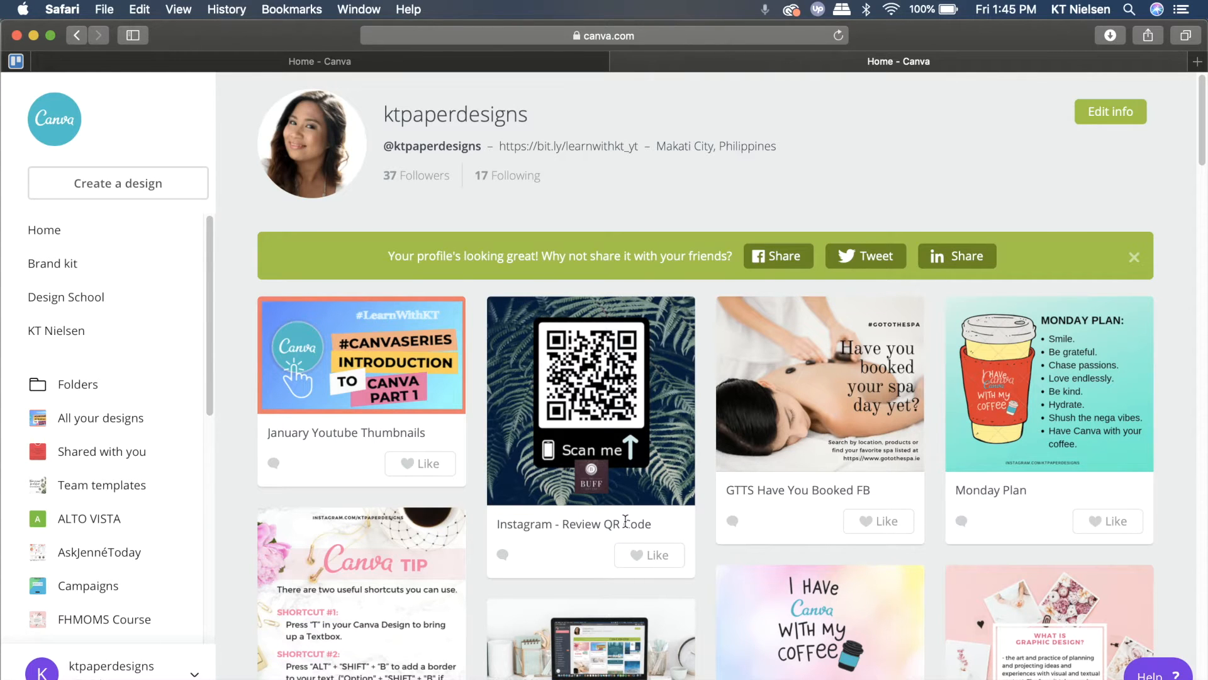
{"action": "mouse_move", "coordinate": [605, 495]}
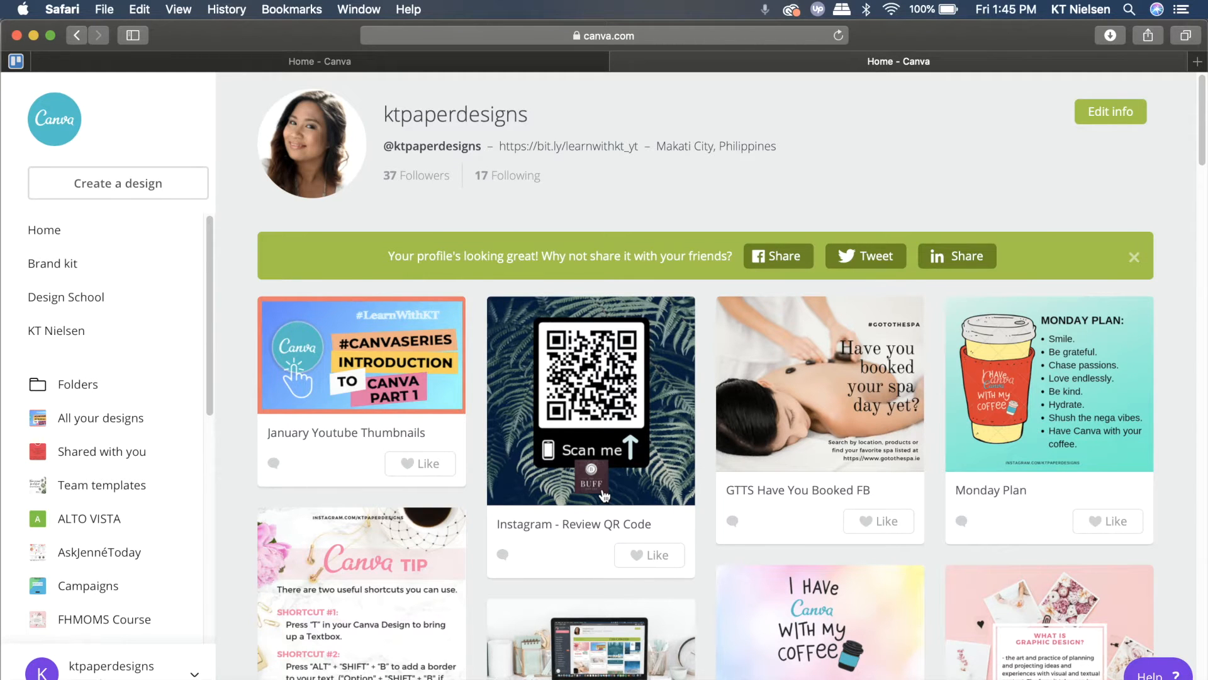
{"action": "left_click", "coordinate": [605, 35]}
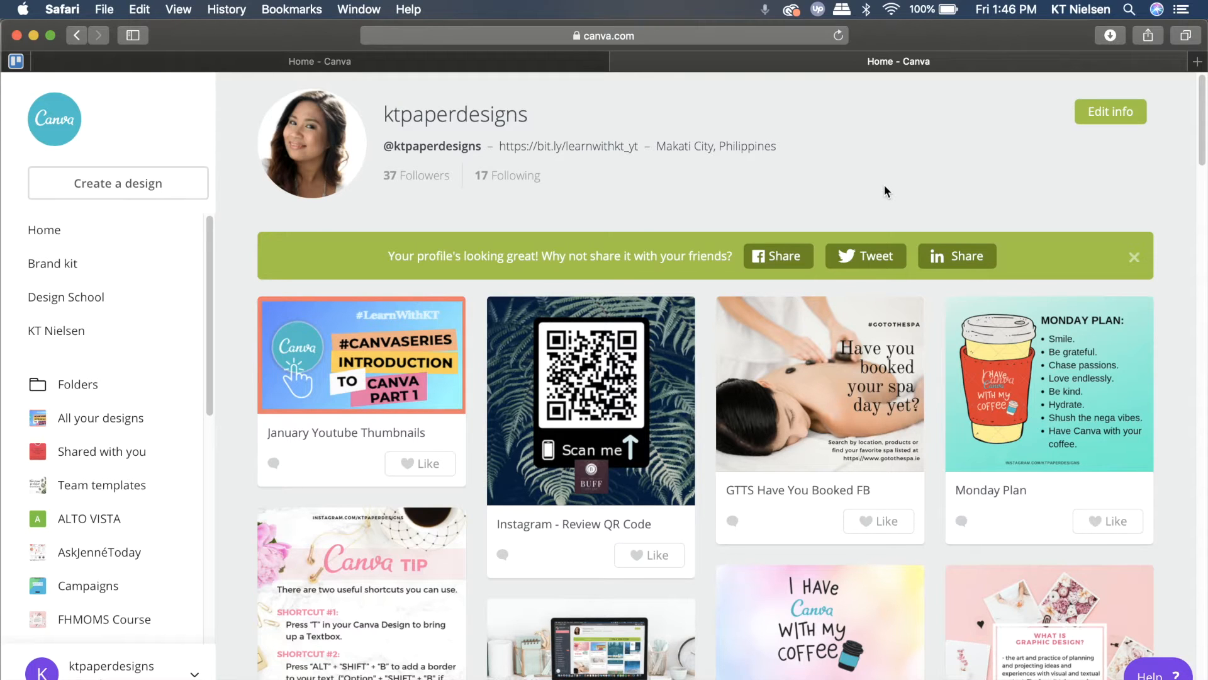
{"action": "mouse_move", "coordinate": [840, 212]}
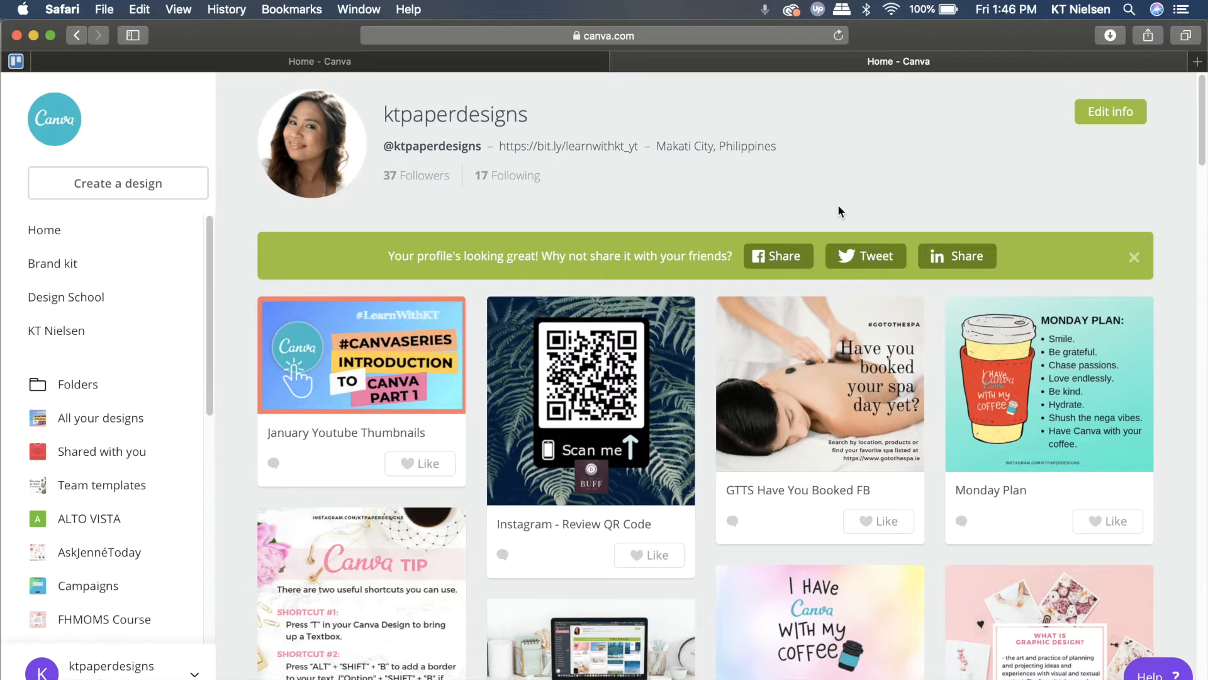
{"action": "mouse_move", "coordinate": [886, 432]}
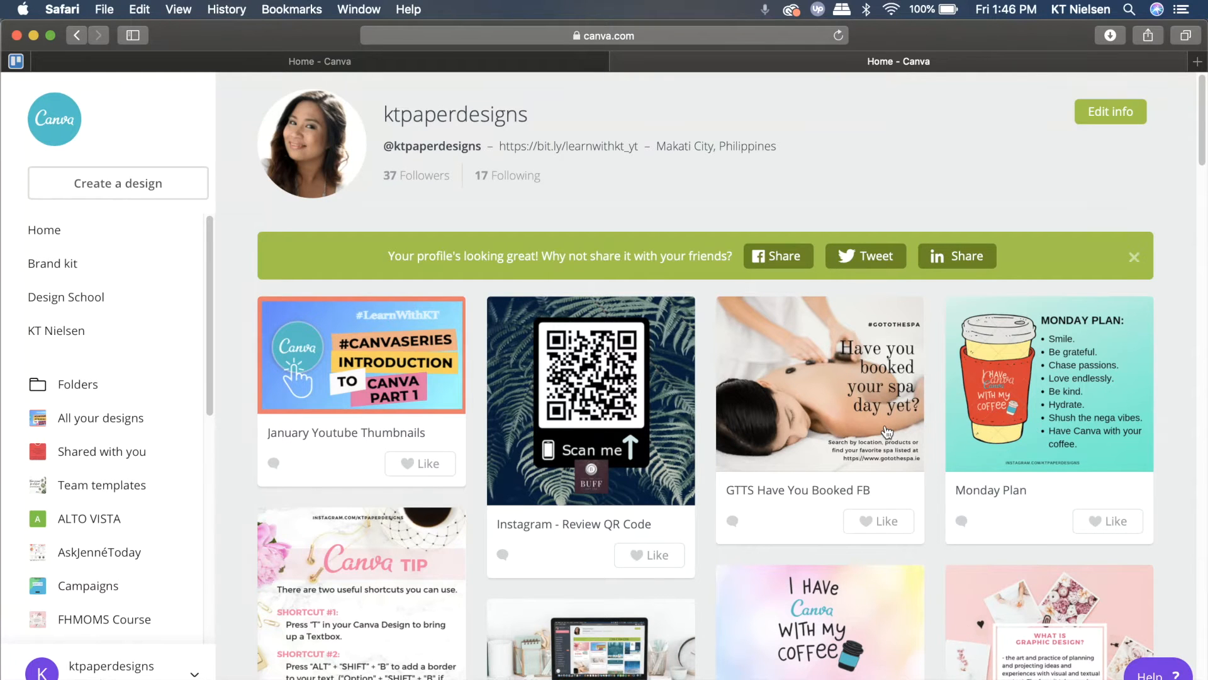
{"action": "mouse_move", "coordinate": [875, 420]}
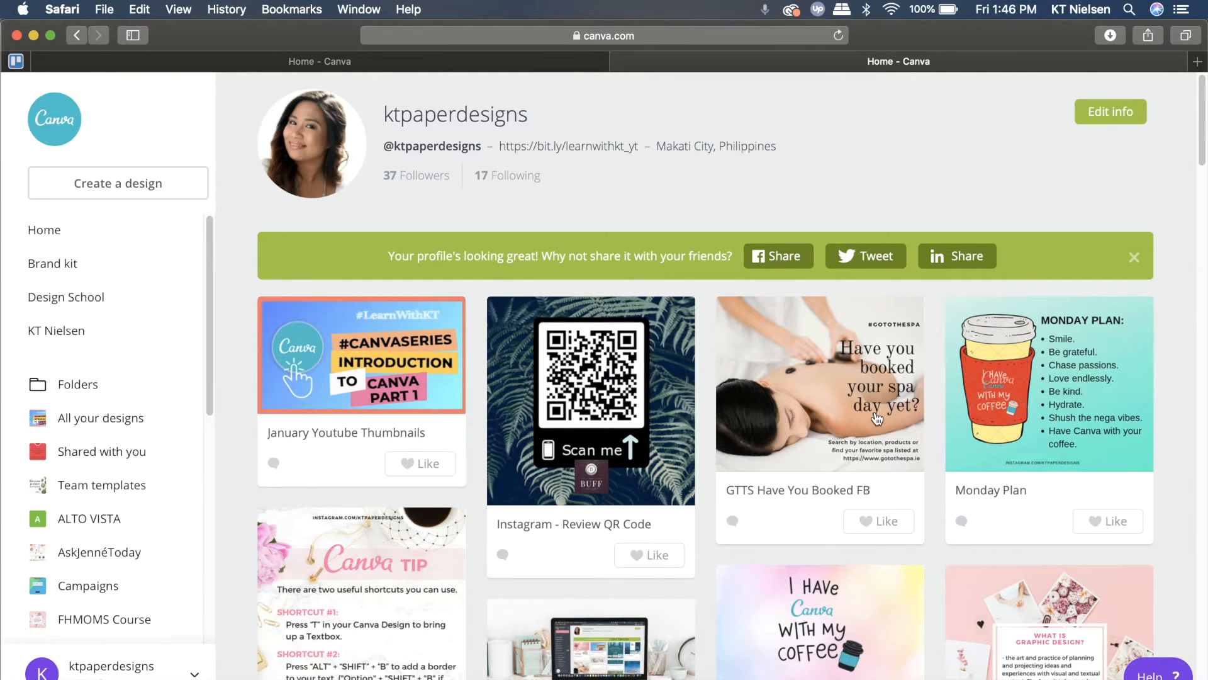
{"action": "mouse_move", "coordinate": [613, 202]}
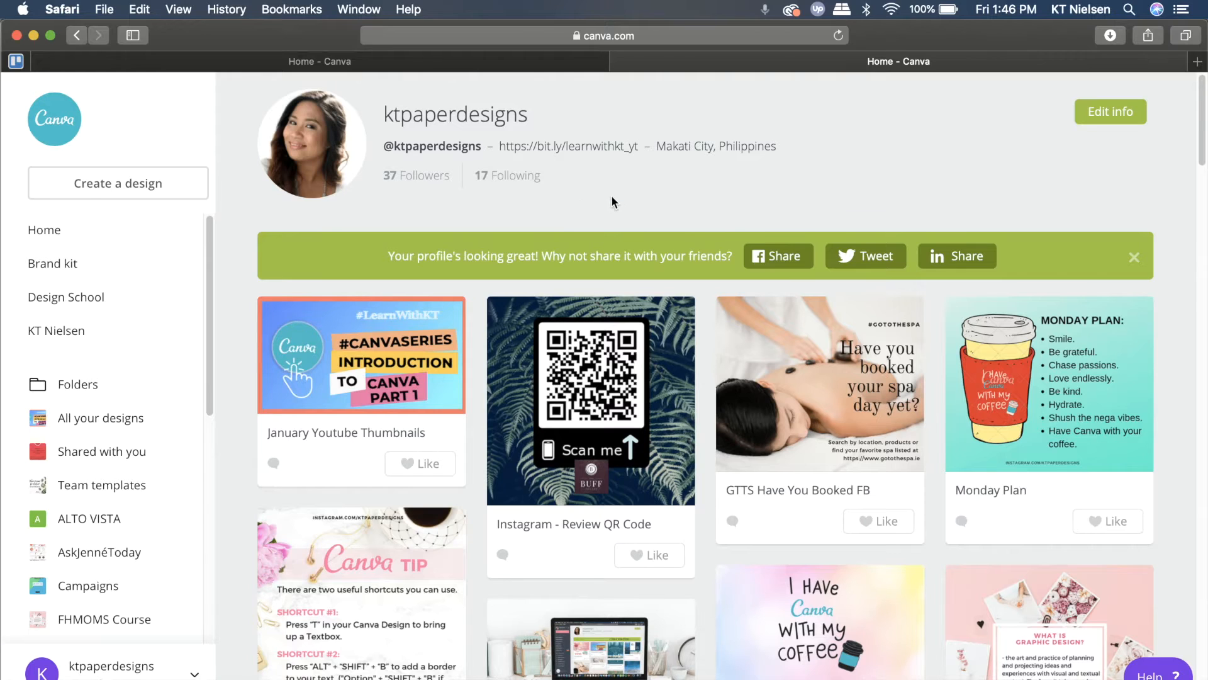
{"action": "mouse_move", "coordinate": [696, 282]}
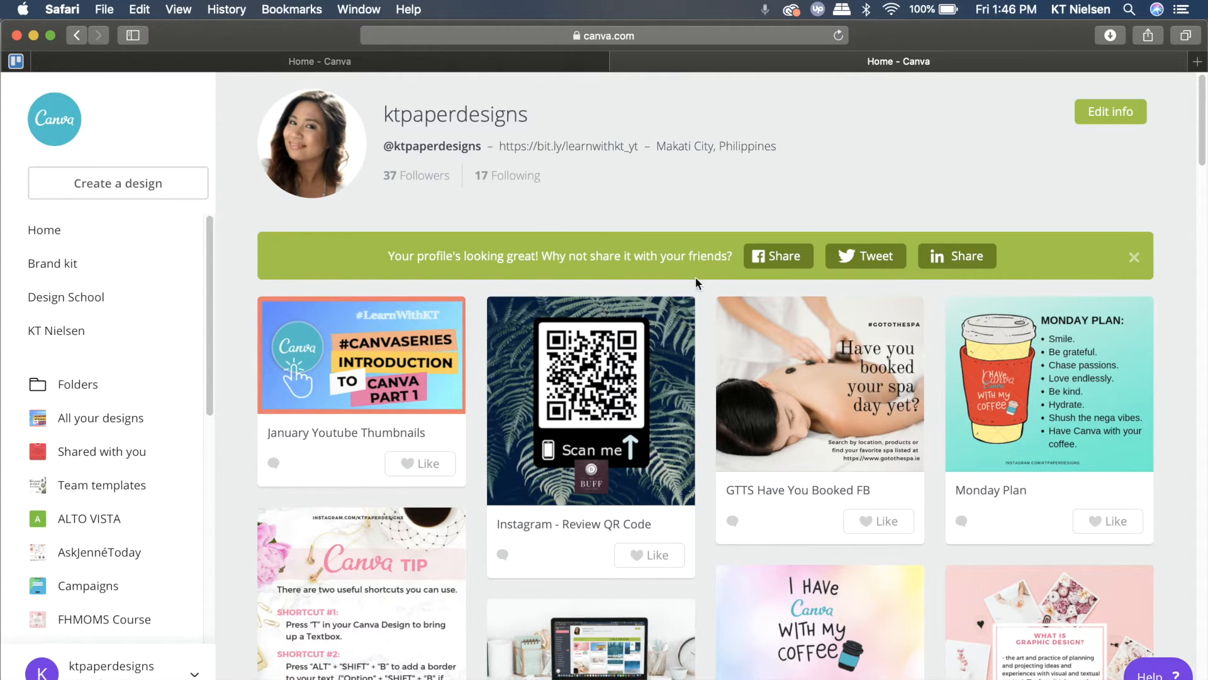
{"action": "mouse_move", "coordinate": [665, 320]}
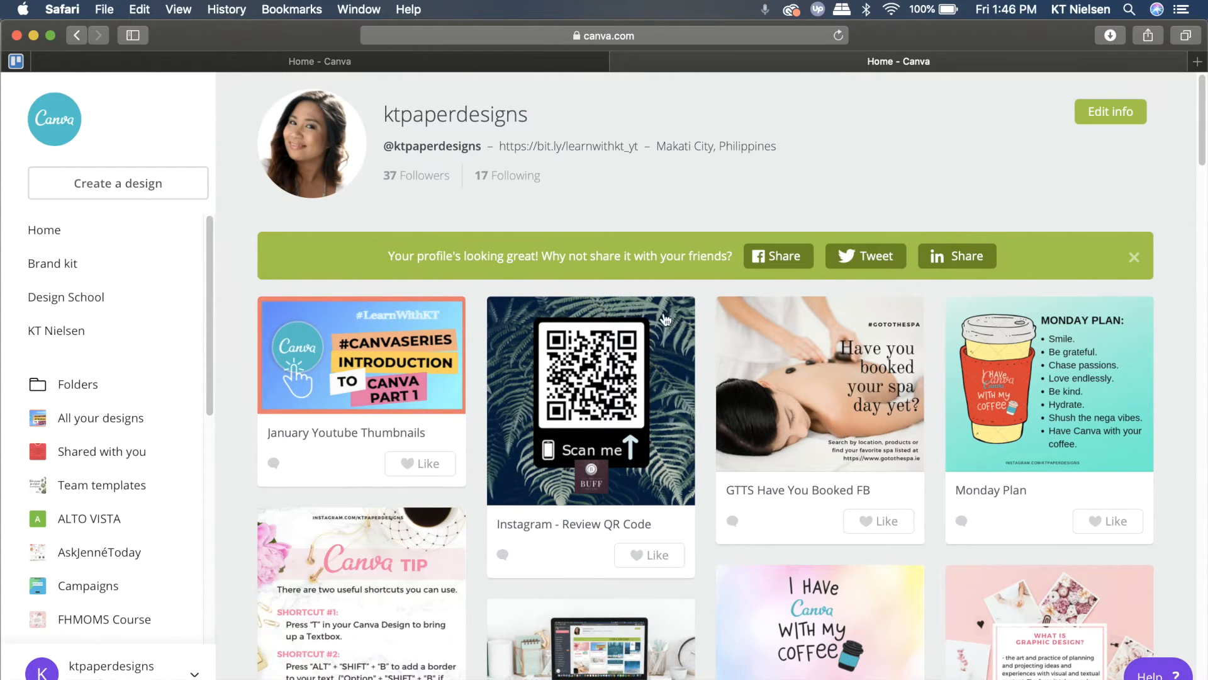
{"action": "mouse_move", "coordinate": [647, 386]}
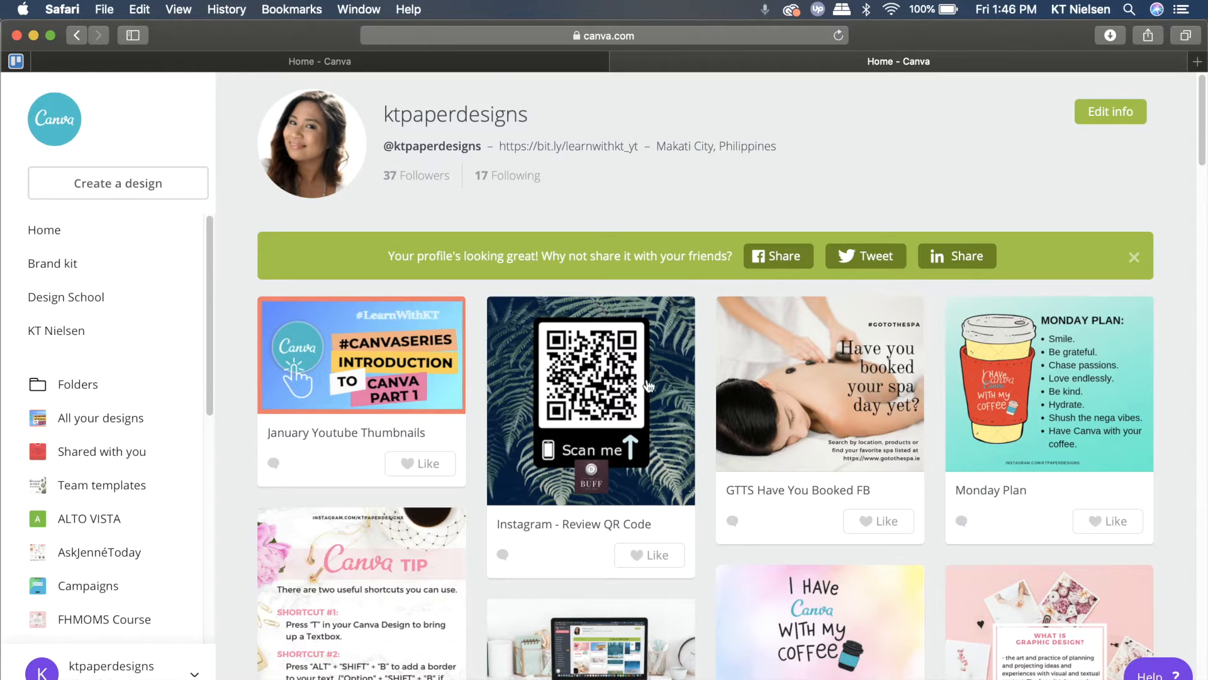
{"action": "mouse_move", "coordinate": [624, 446]}
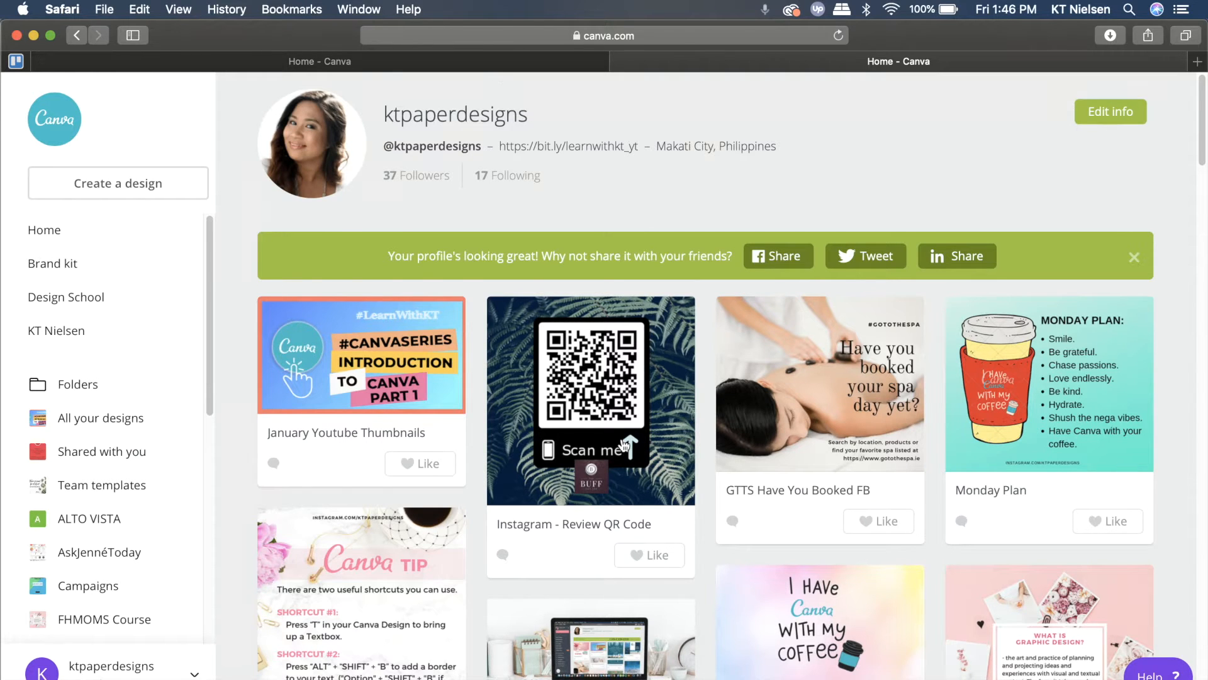
{"action": "left_click", "coordinate": [44, 230]}
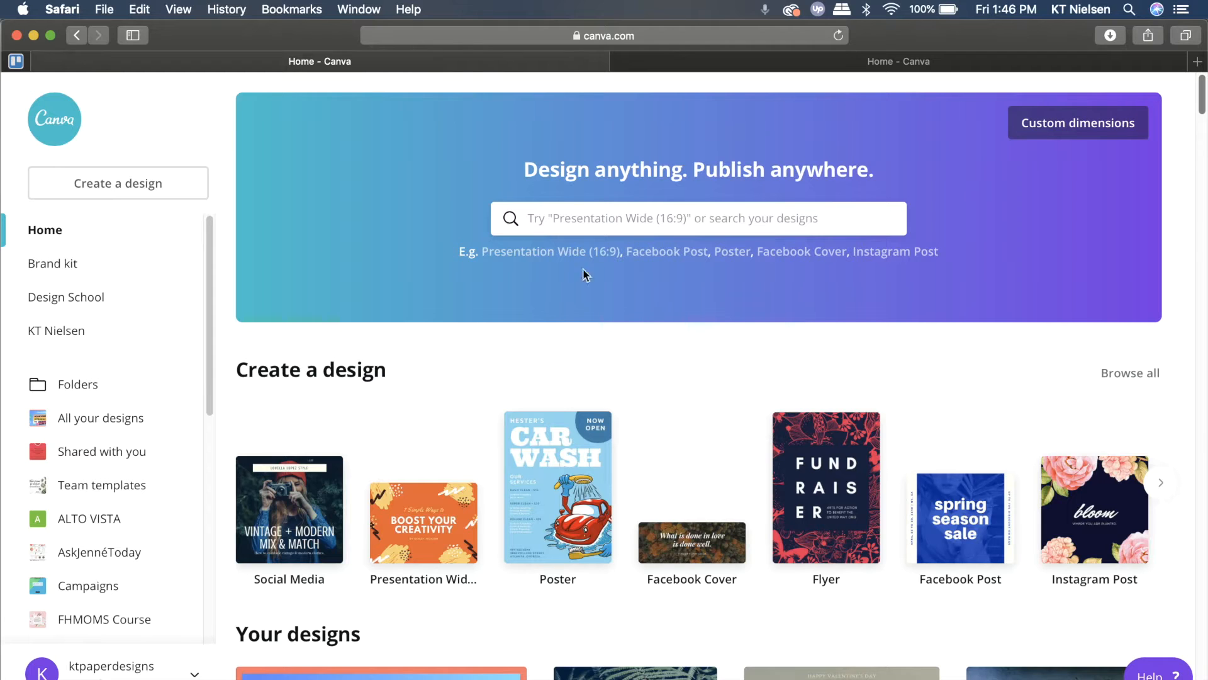
{"action": "scroll", "scroll_direction": "down", "scroll_amount": 3}
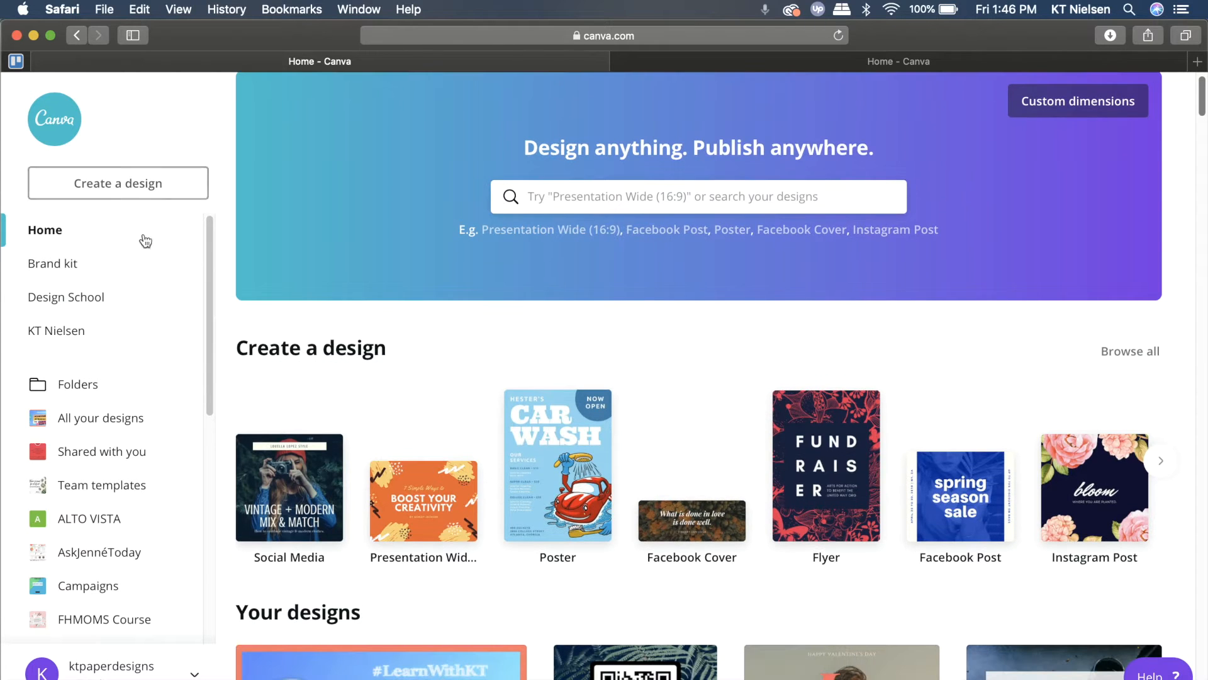
{"action": "scroll", "scroll_direction": "down", "scroll_amount": 3}
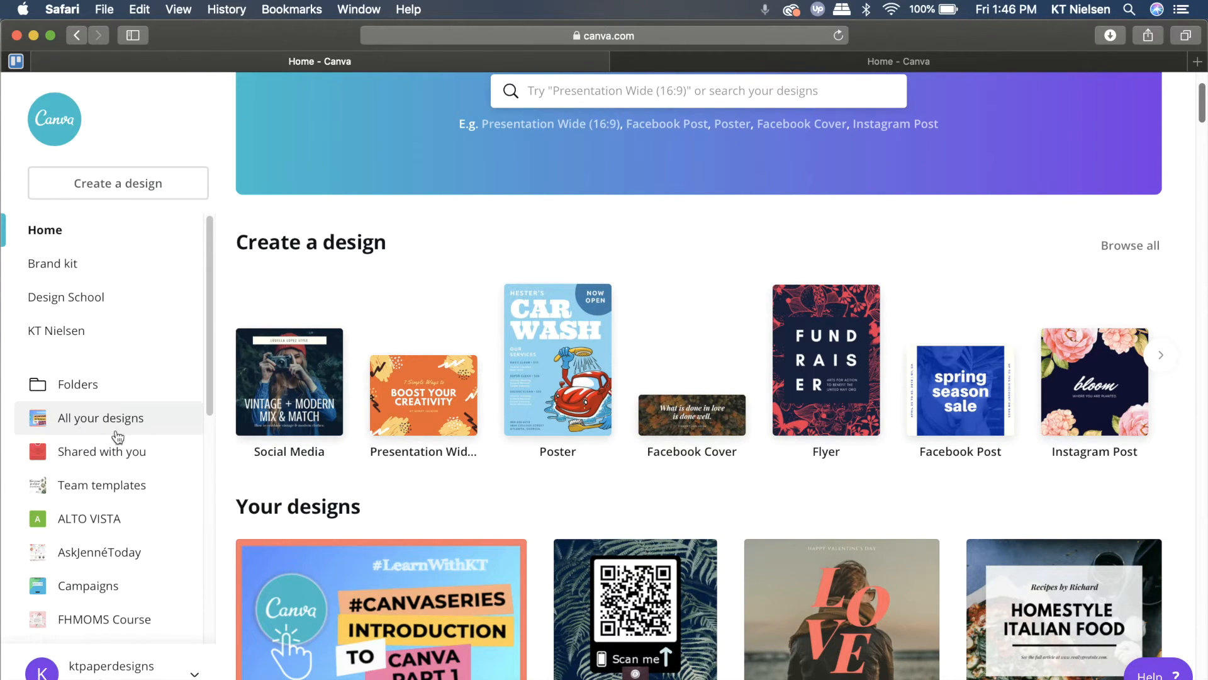
{"action": "scroll", "scroll_direction": "down", "scroll_amount": 3}
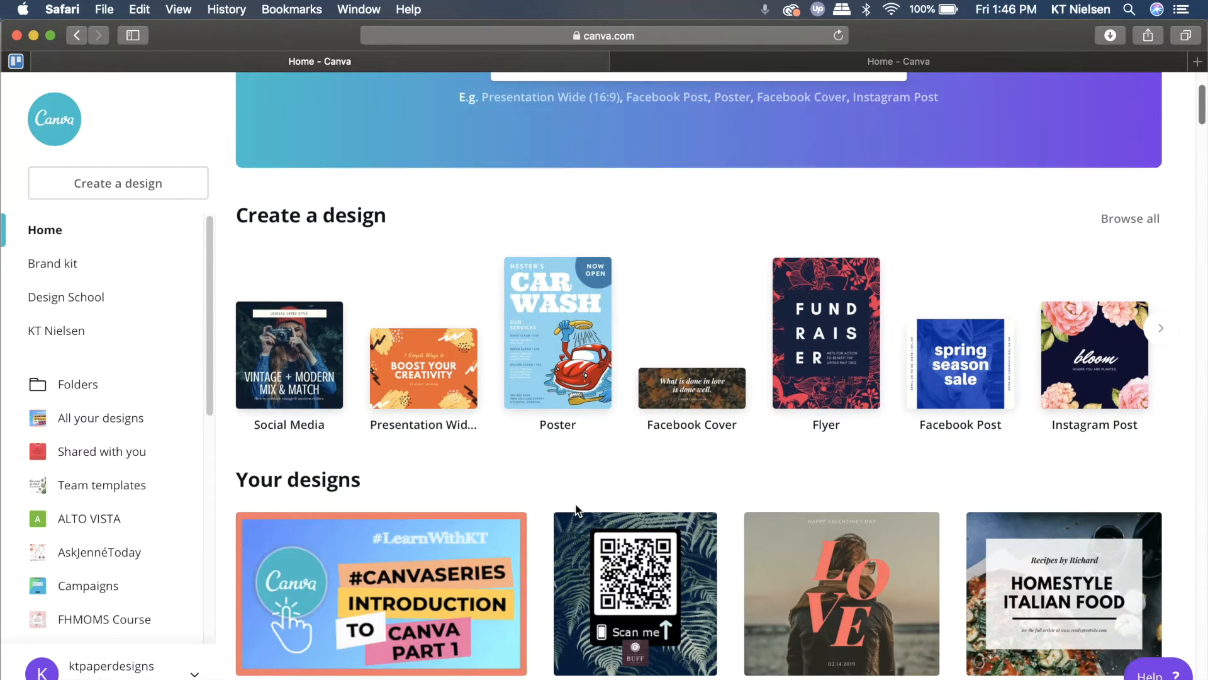
{"action": "scroll", "scroll_direction": "down", "scroll_amount": 3}
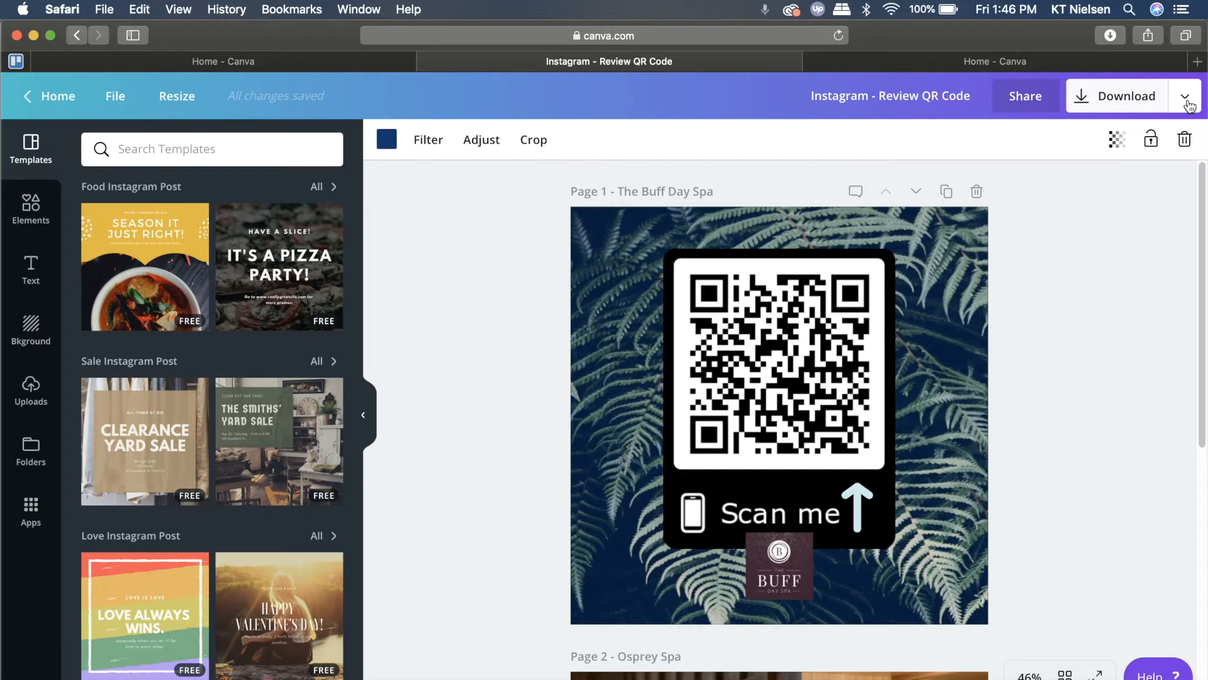
- Choose Canva profile from the Download dropdown's publish list for the QR code design
{"action": "left_click", "coordinate": [1186, 96]}
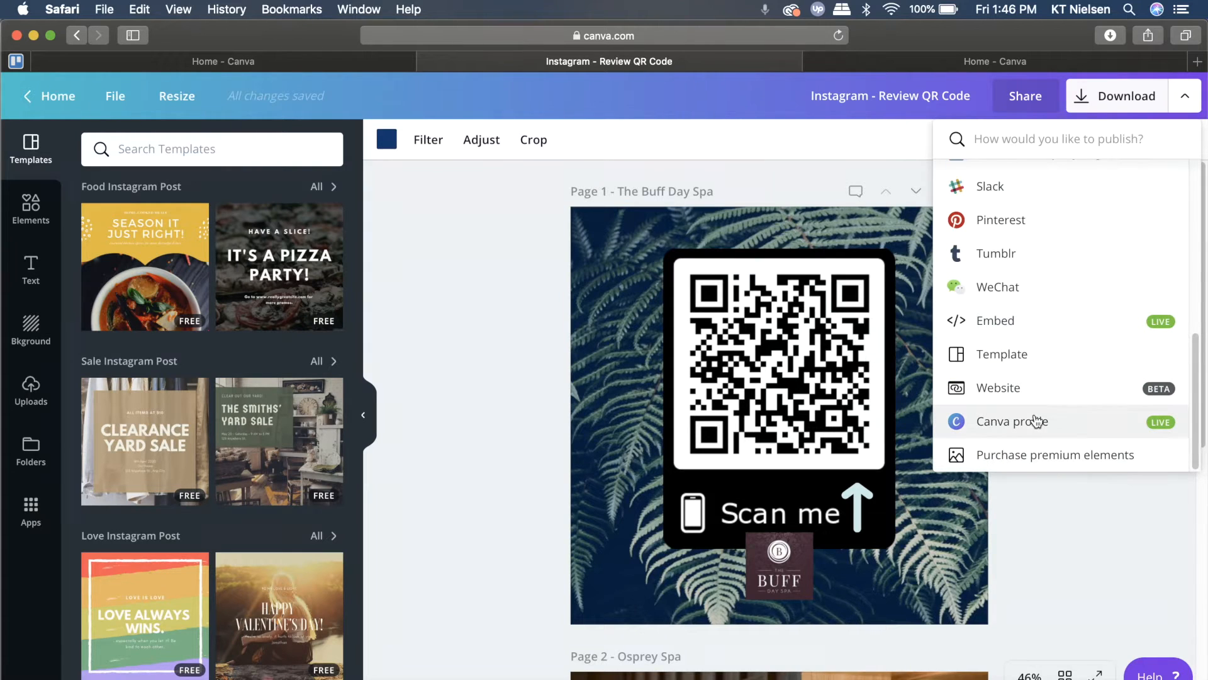
{"action": "mouse_move", "coordinate": [1031, 426]}
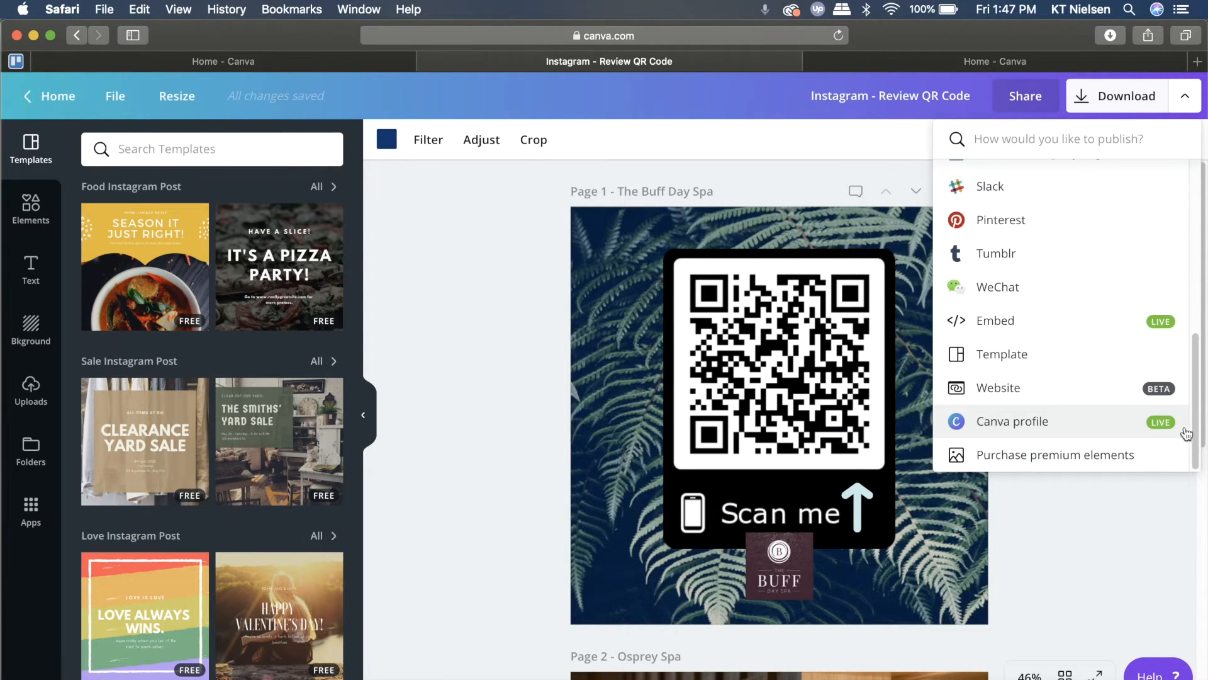
{"action": "mouse_move", "coordinate": [1044, 425]}
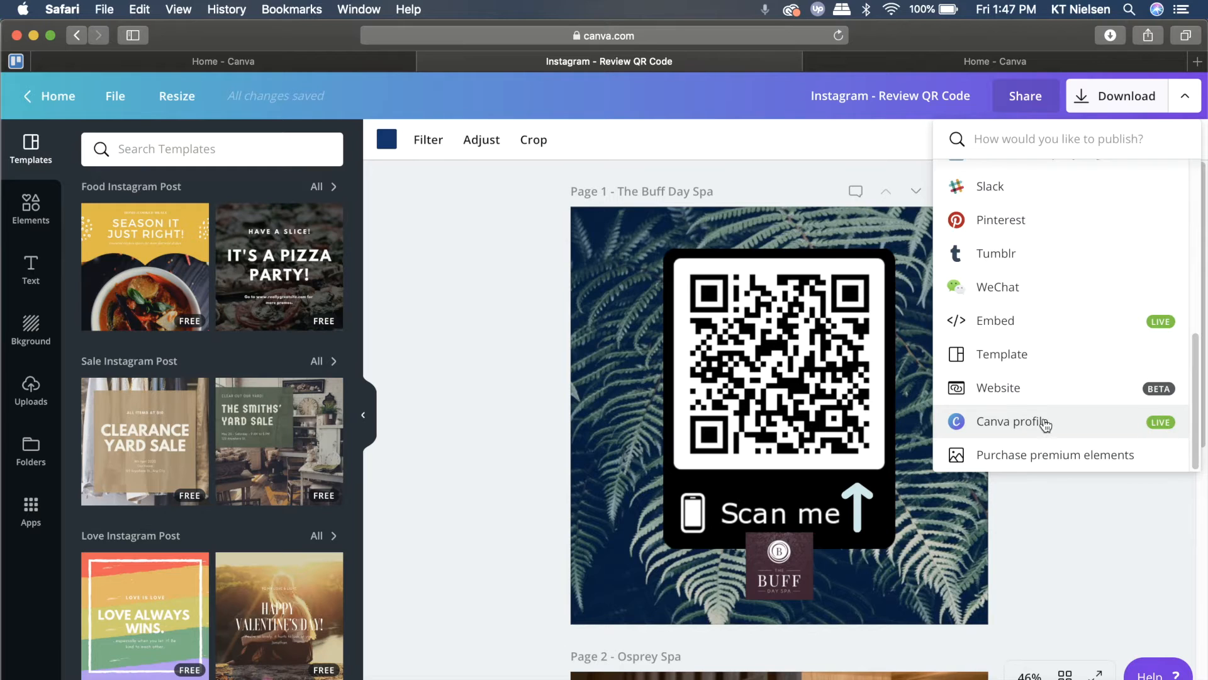
{"action": "left_click", "coordinate": [1006, 422]}
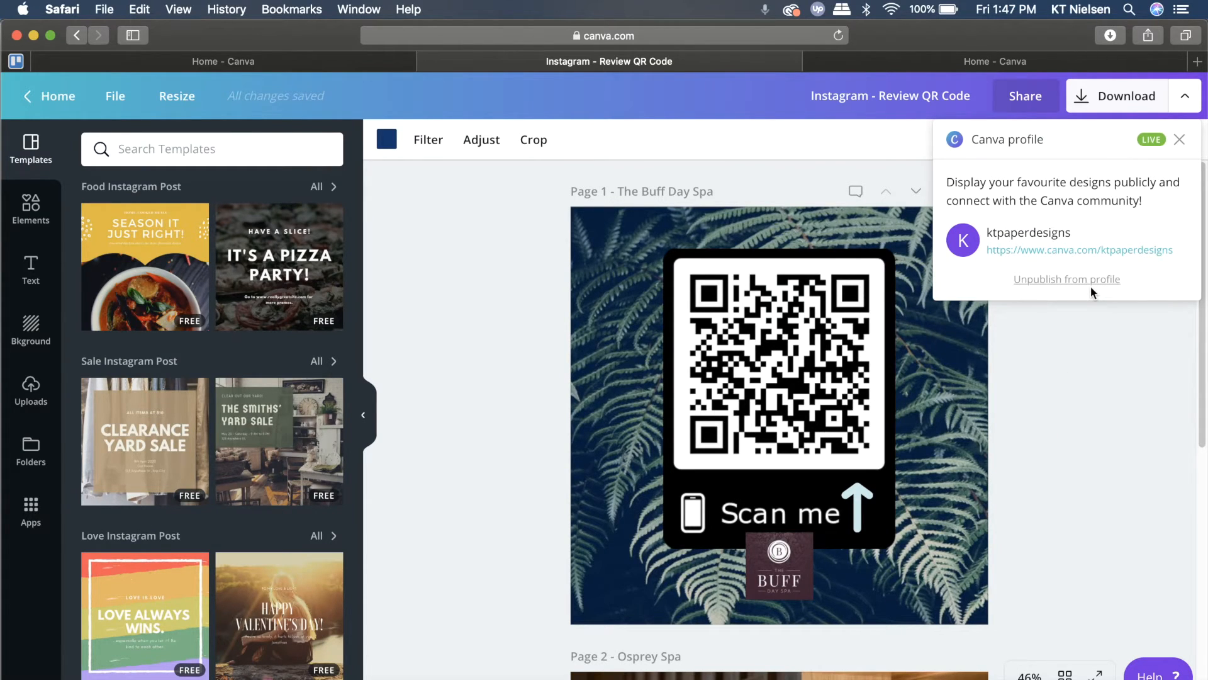
{"action": "mouse_move", "coordinate": [1072, 279]}
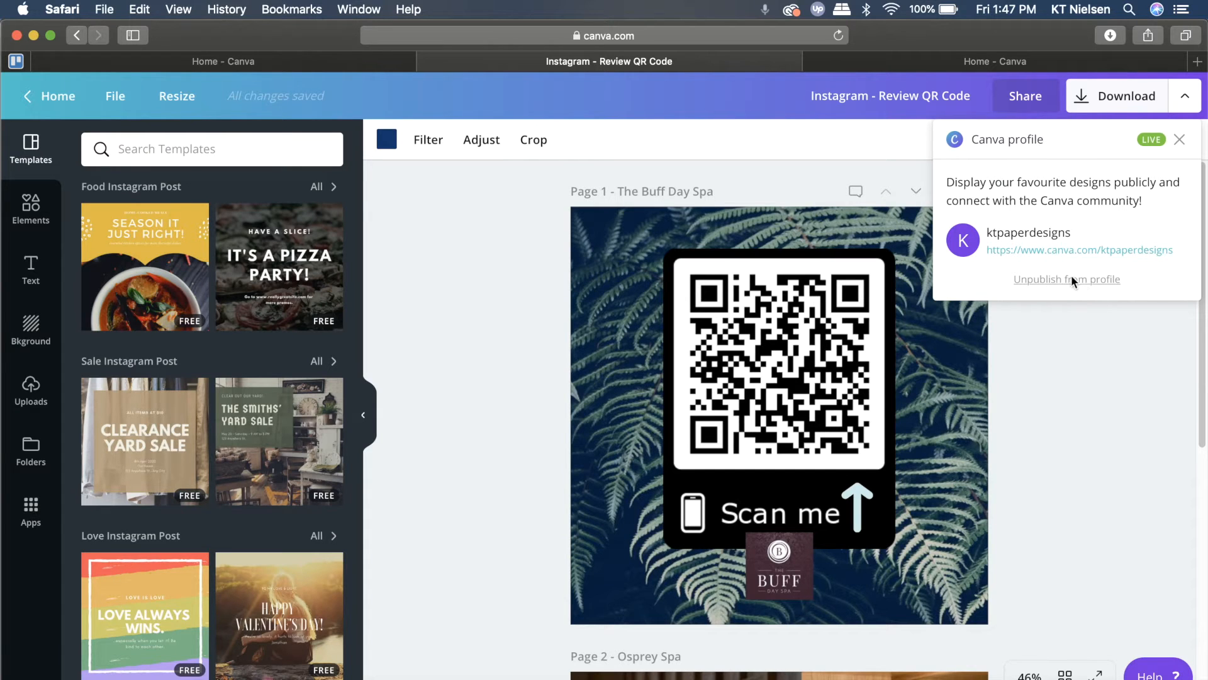
- Unpublish the QR code design from the ktpaperdesigns profile and close the panel
{"action": "left_click", "coordinate": [1067, 279]}
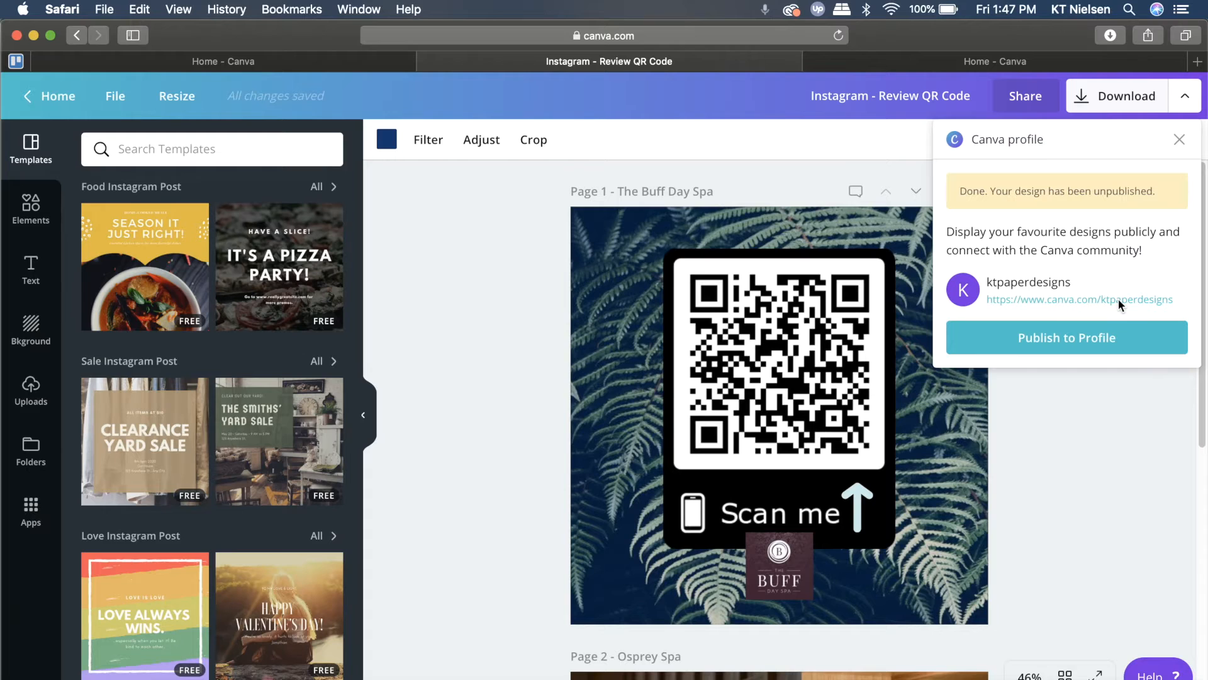
{"action": "mouse_move", "coordinate": [973, 212]}
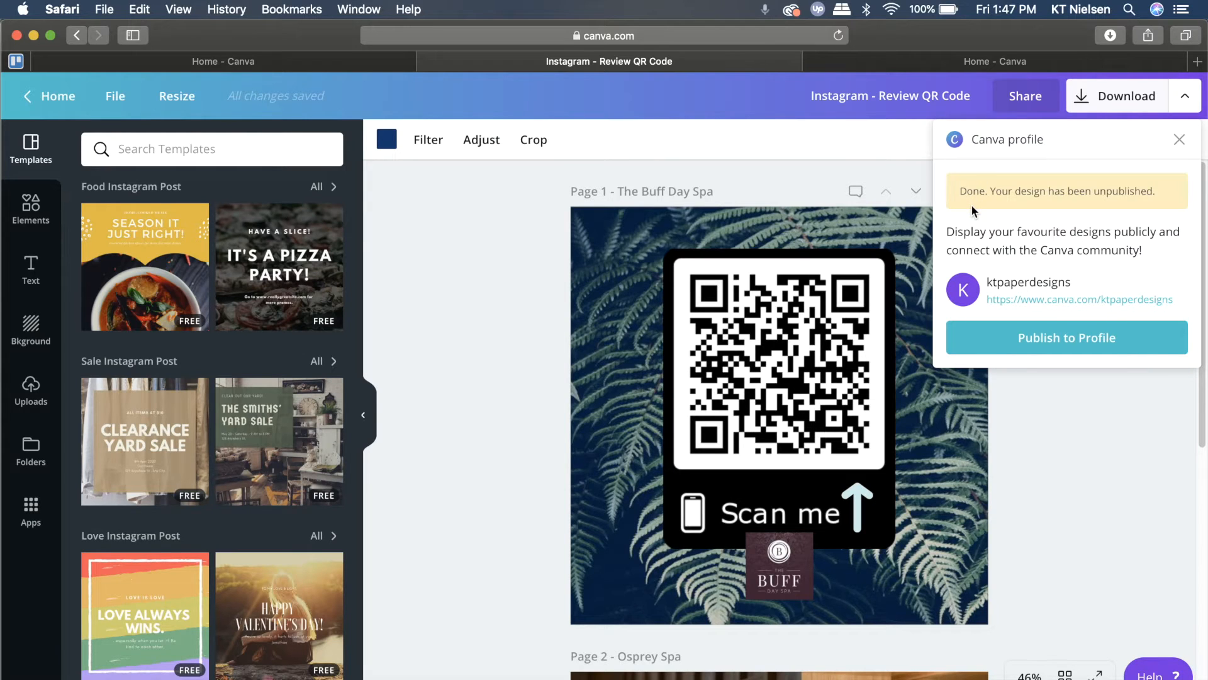
{"action": "mouse_move", "coordinate": [1129, 214]}
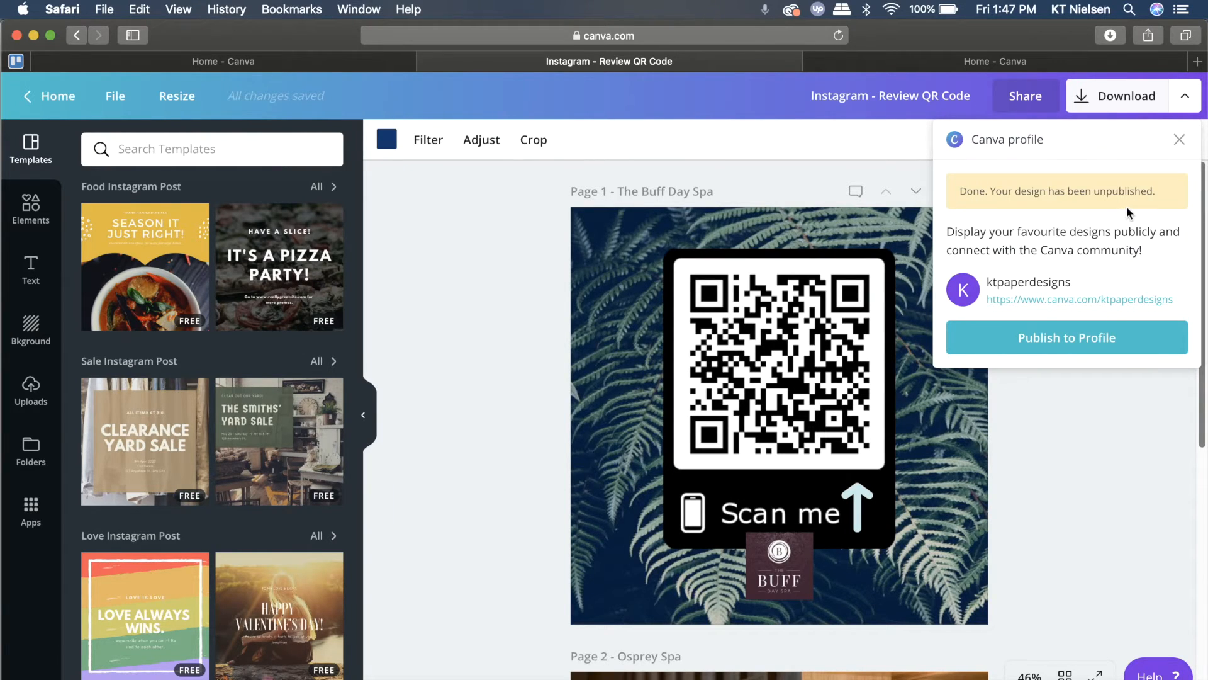
{"action": "mouse_move", "coordinate": [1067, 446]}
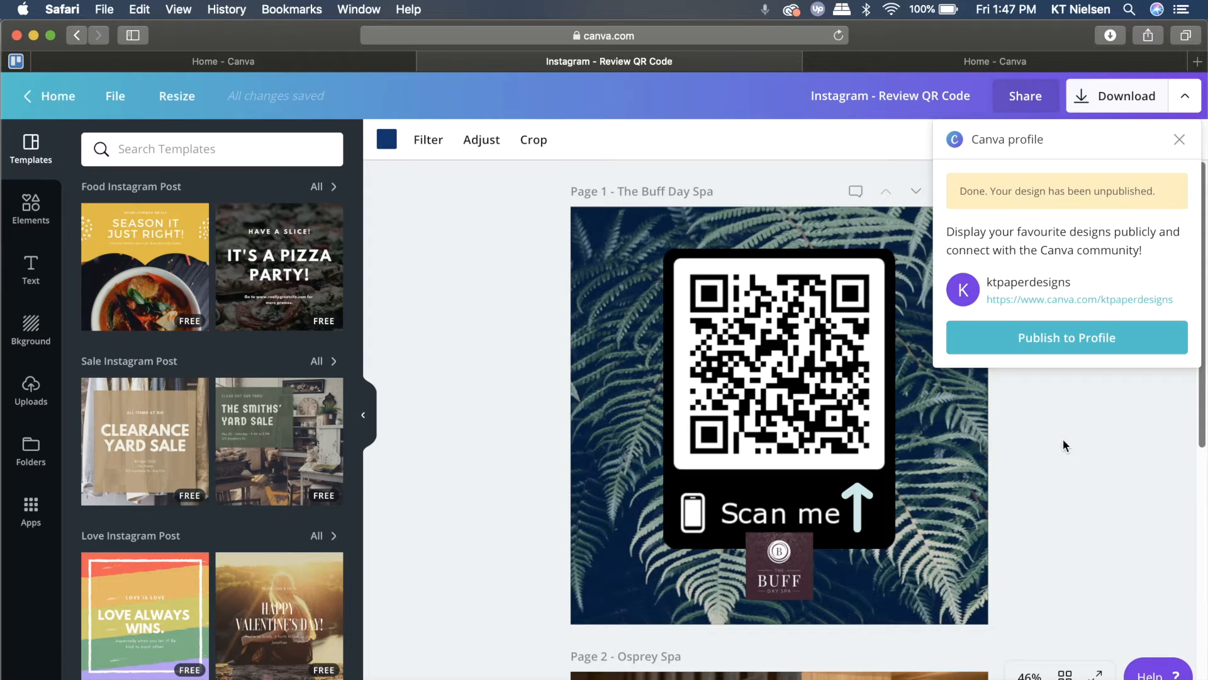
{"action": "left_click", "coordinate": [1180, 140]}
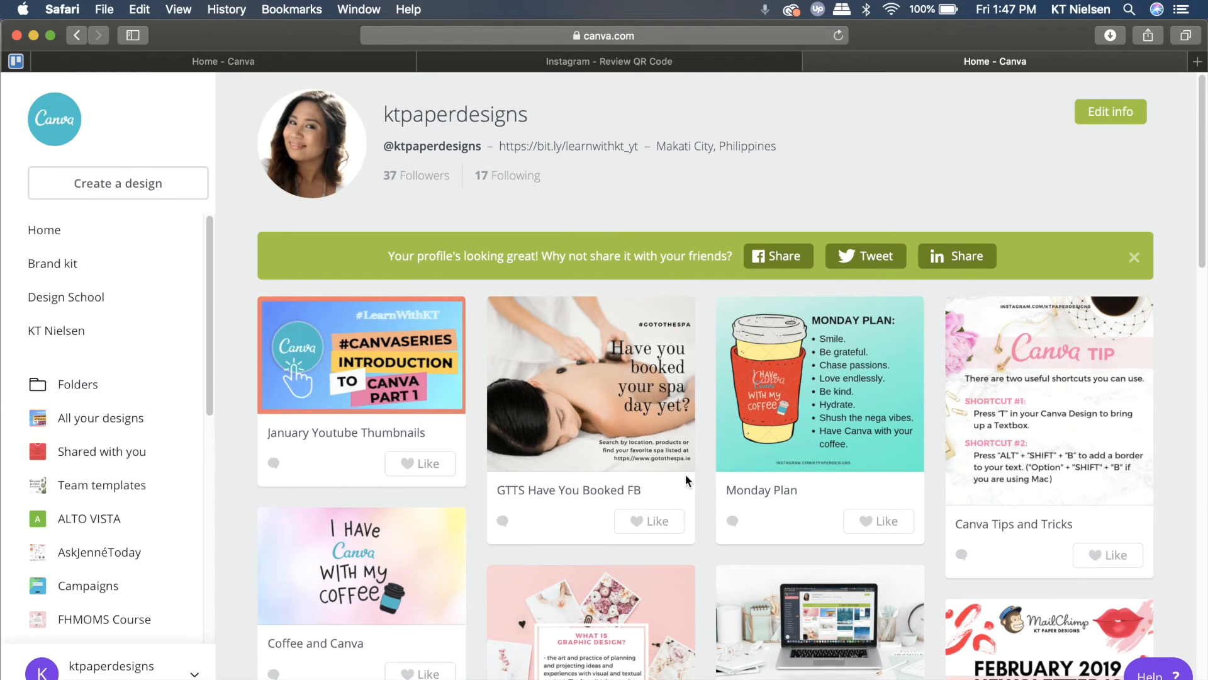
{"action": "mouse_move", "coordinate": [659, 447]}
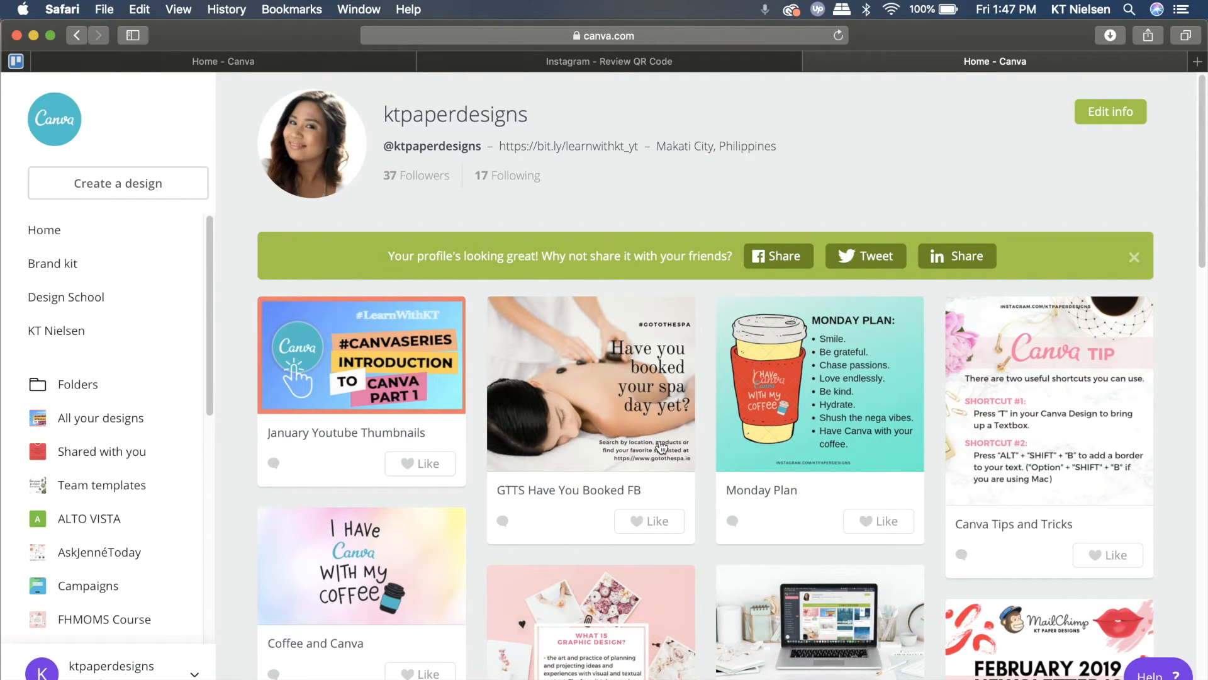
- Switch back to the Instagram - Review QR Code design tab
{"action": "left_click", "coordinate": [608, 61]}
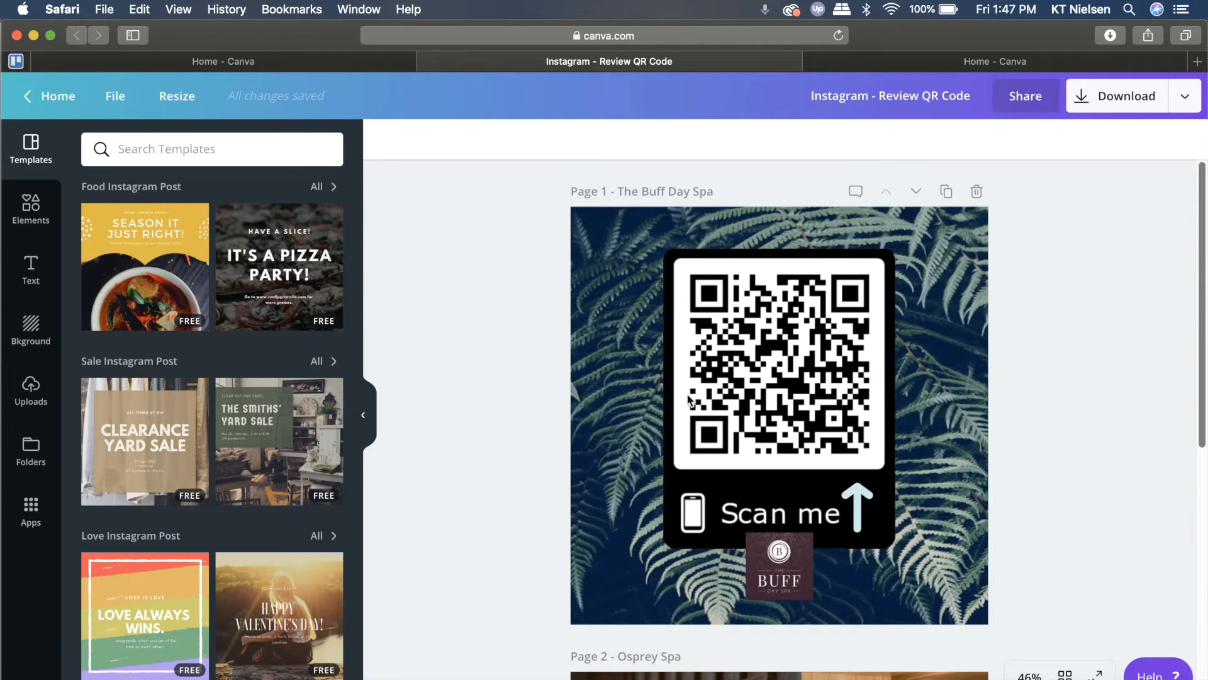
{"action": "mouse_move", "coordinate": [842, 323]}
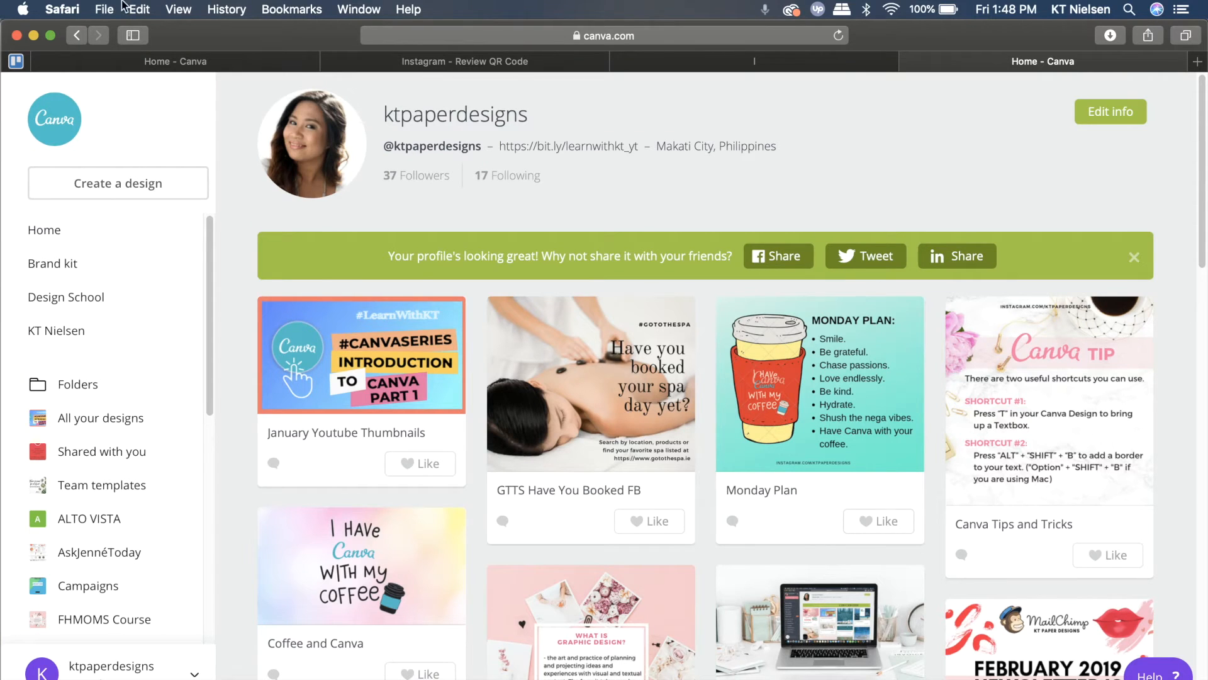
- Scroll through Your designs on Home to find and open Monday Plan
{"action": "scroll", "scroll_direction": "down", "scroll_amount": 3}
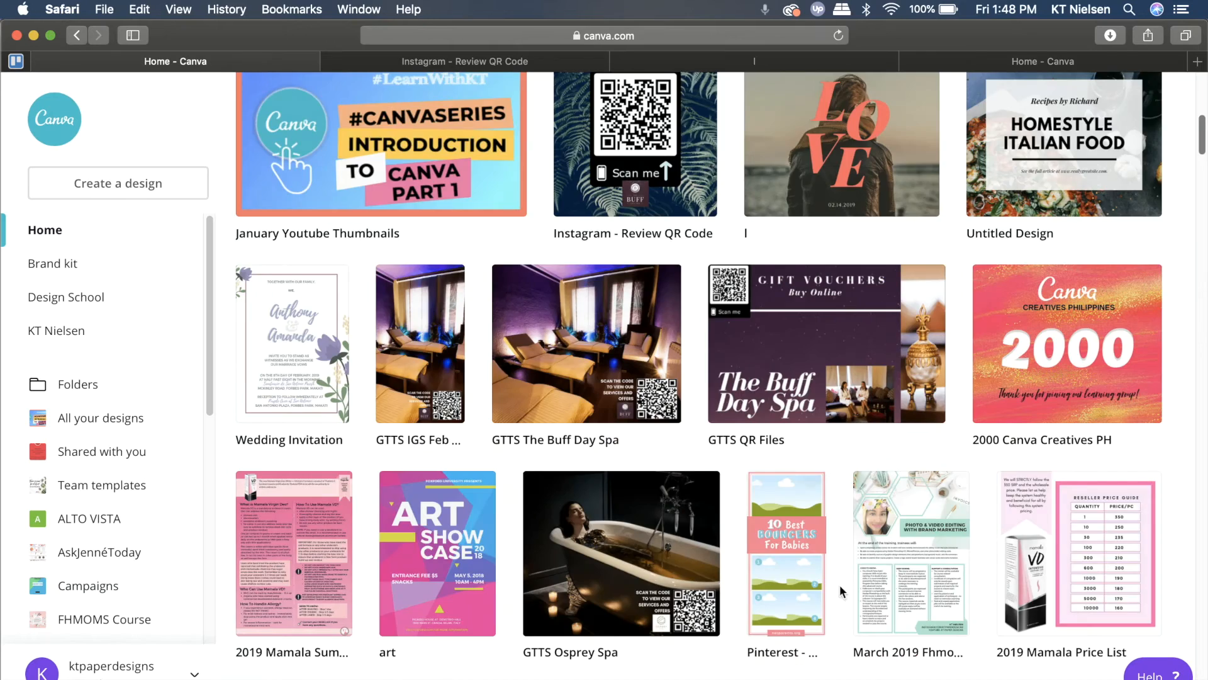
{"action": "scroll", "scroll_direction": "down", "scroll_amount": 3}
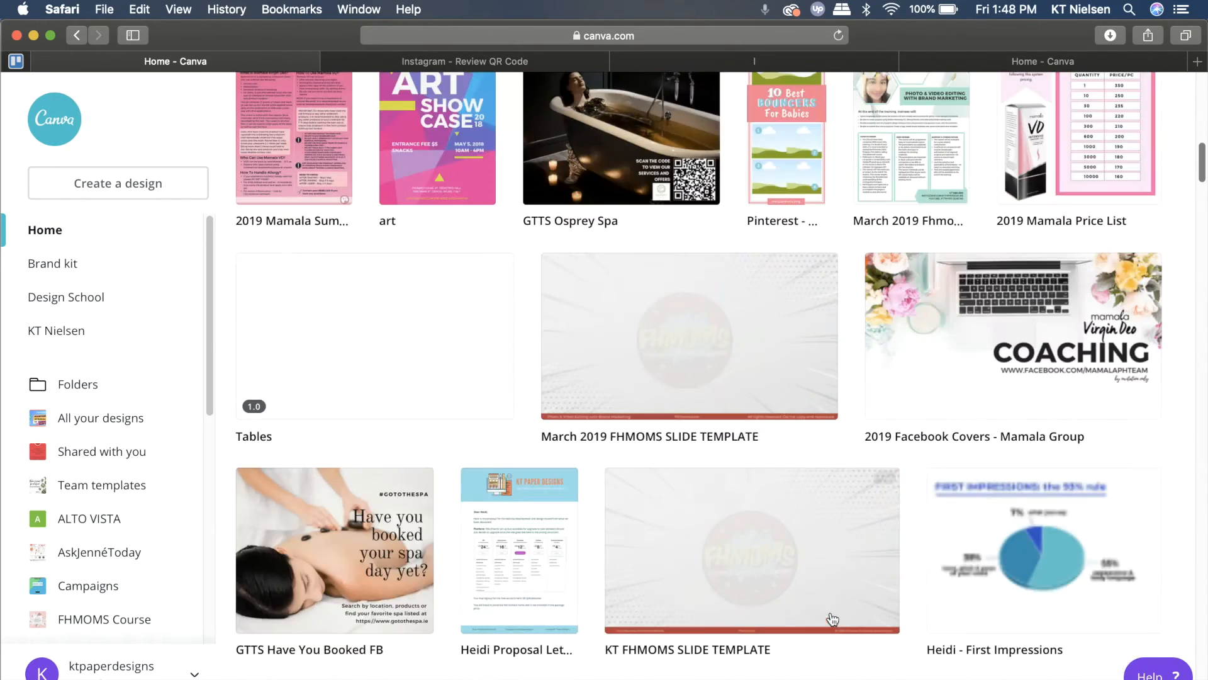
{"action": "scroll", "scroll_direction": "down", "scroll_amount": 3}
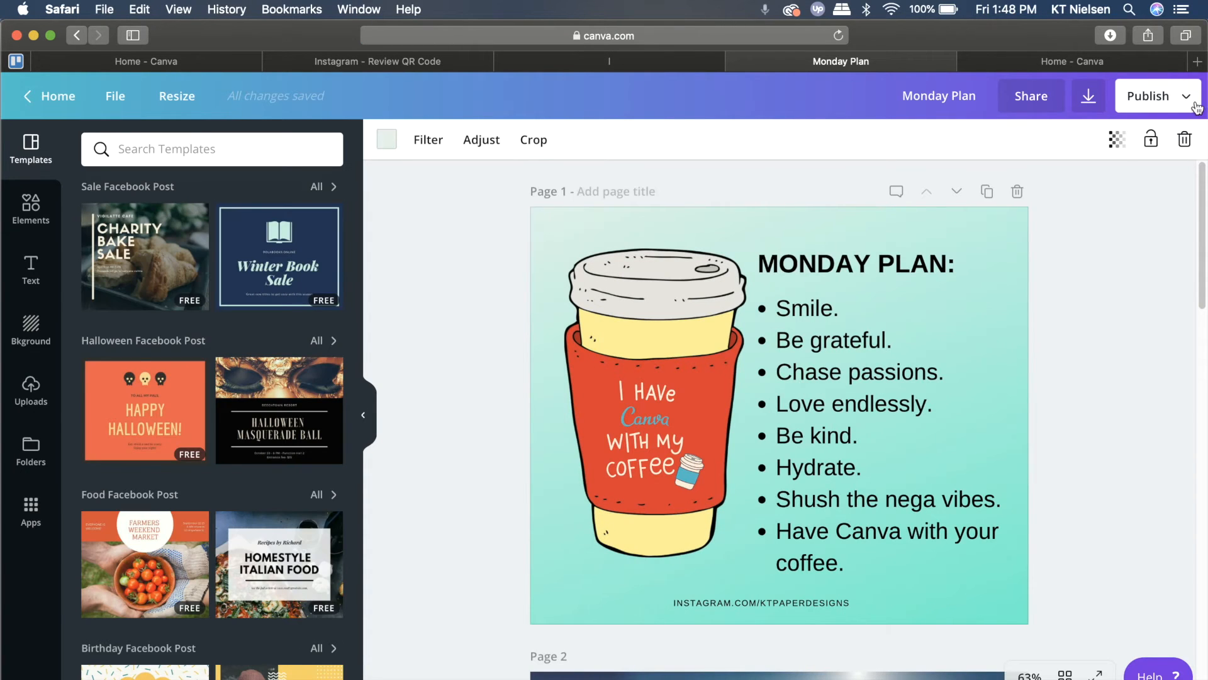
- Unpublish Monday Plan from the profile and check the refreshed ktpaperdesigns page
{"action": "left_click", "coordinate": [1148, 96]}
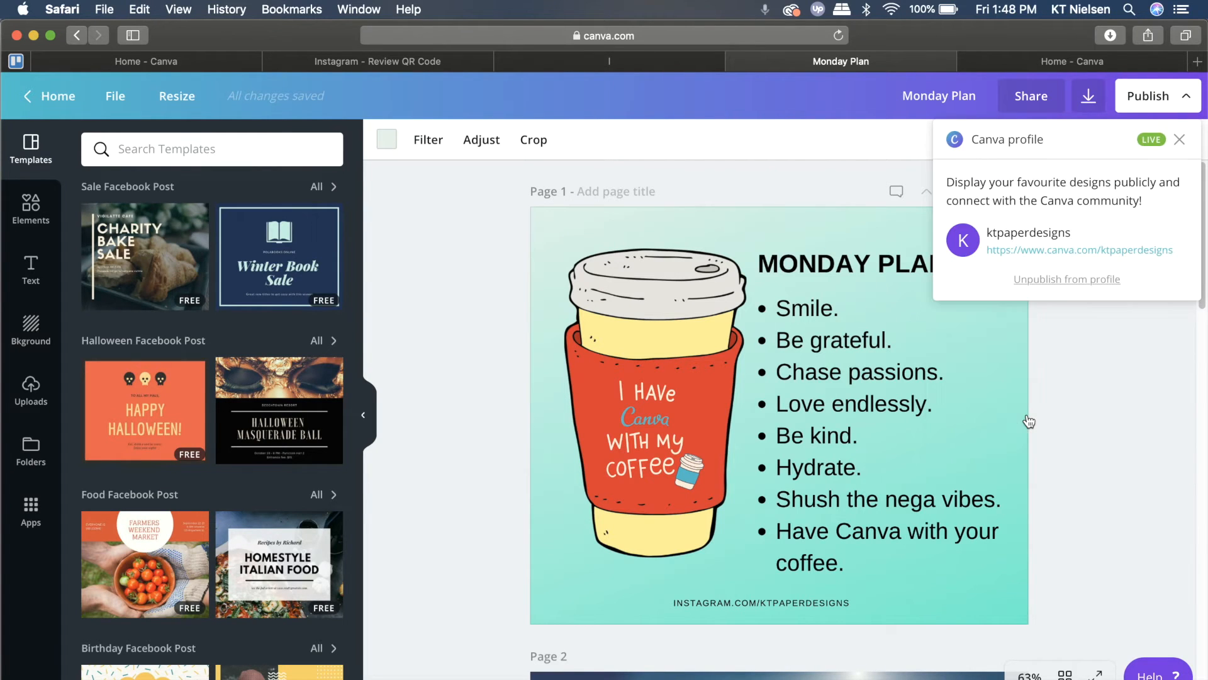
{"action": "left_click", "coordinate": [1066, 279]}
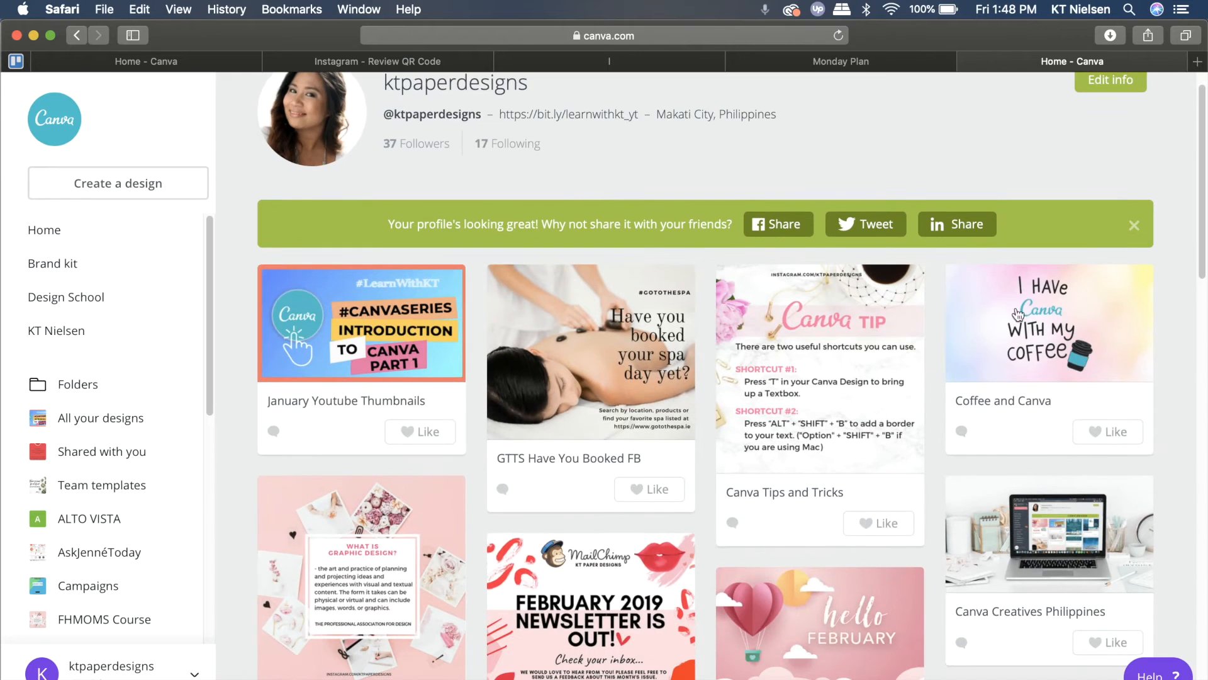
{"action": "scroll", "scroll_direction": "down", "scroll_amount": 3}
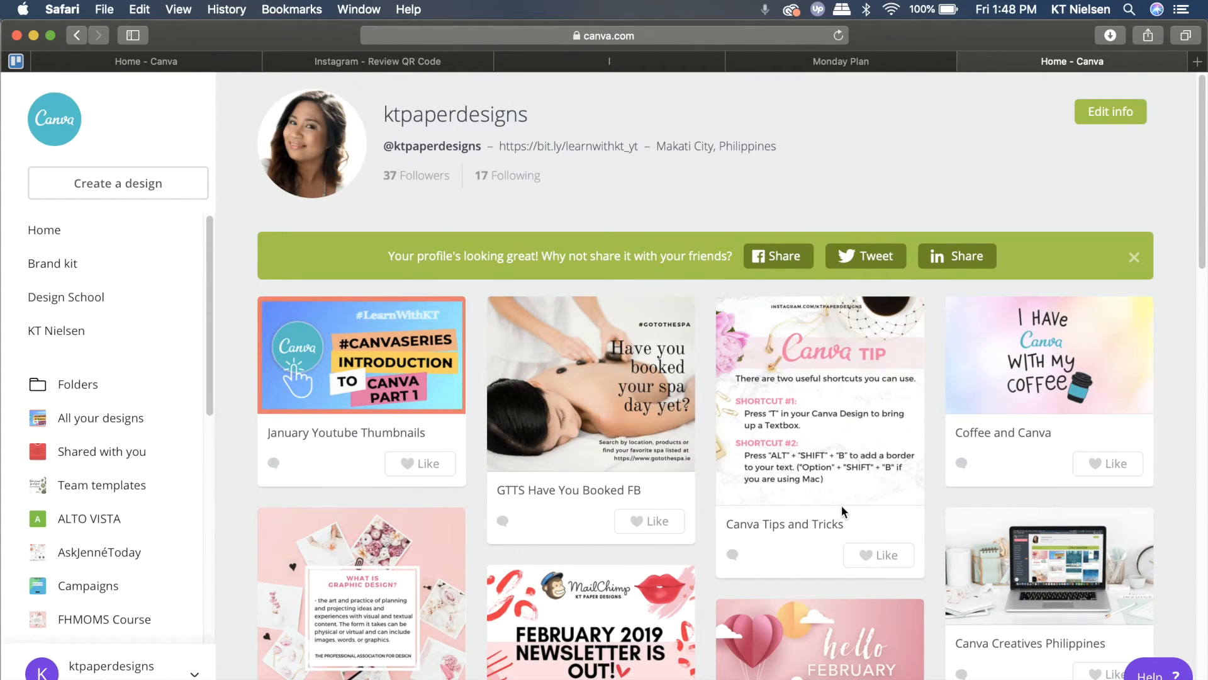